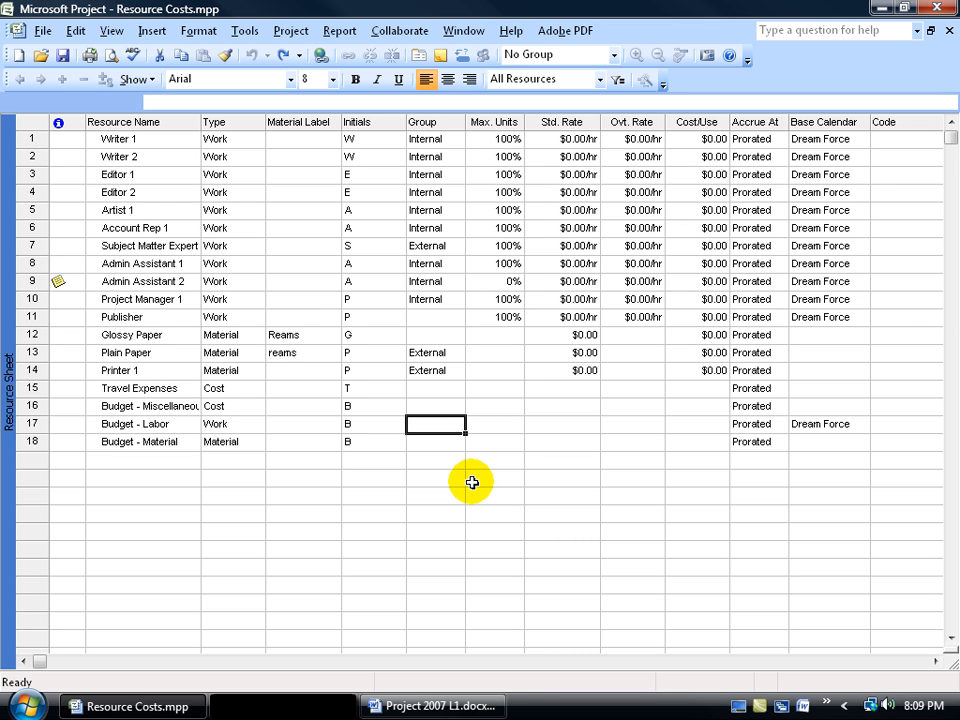
pyautogui.moveTo(267, 288)
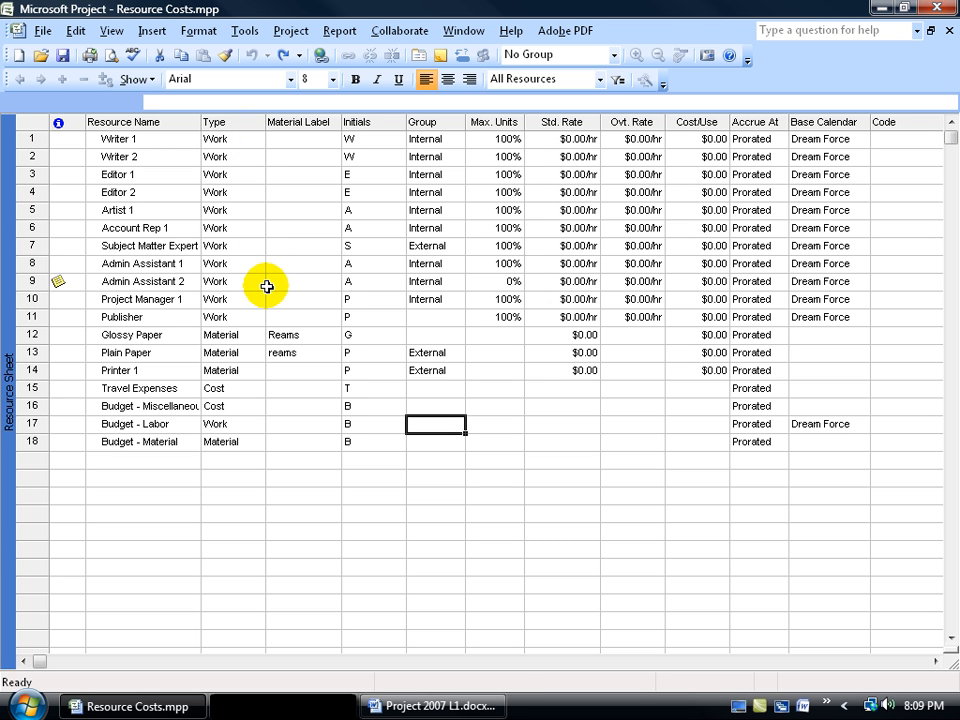
pyautogui.moveTo(260, 259)
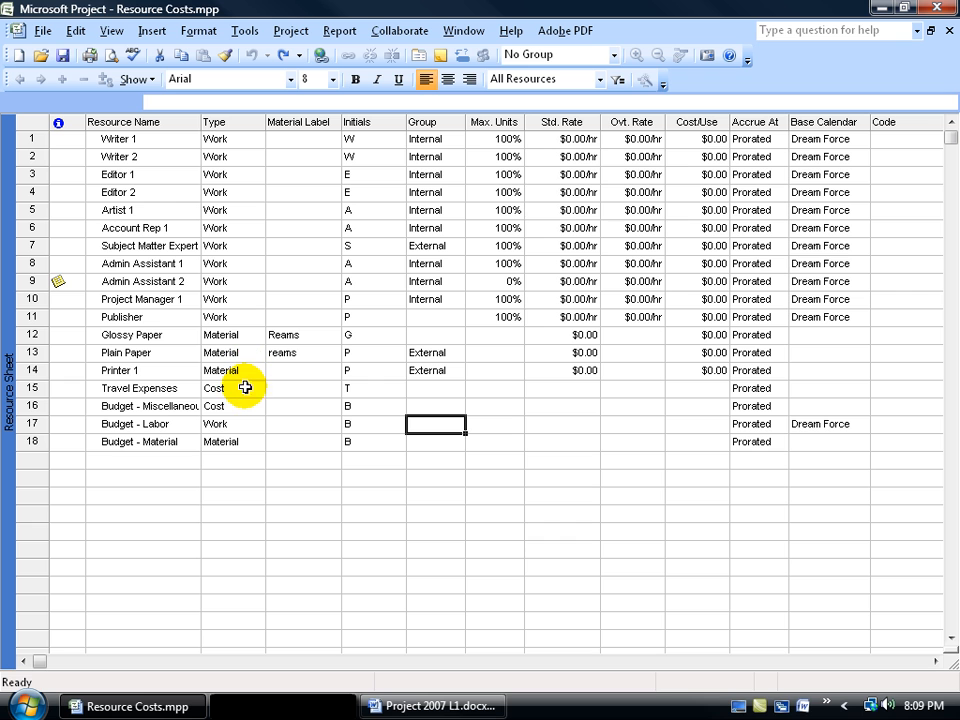
pyautogui.moveTo(213, 388)
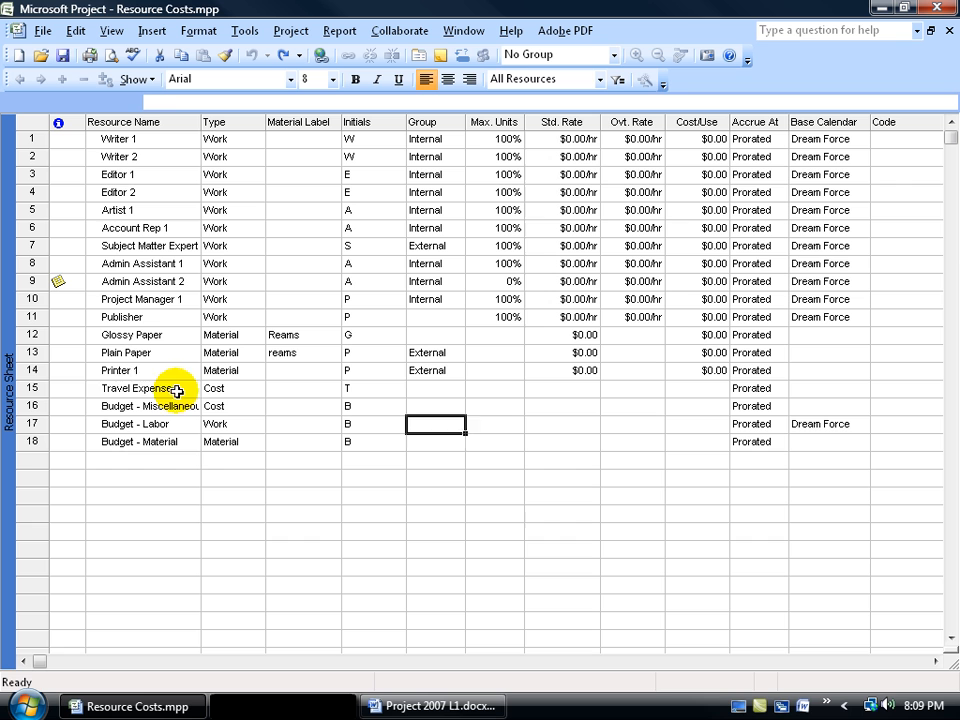
# Step: Enter hourly standard rates for the work resources and a weekly rate for Publisher
pyautogui.click(140, 388)
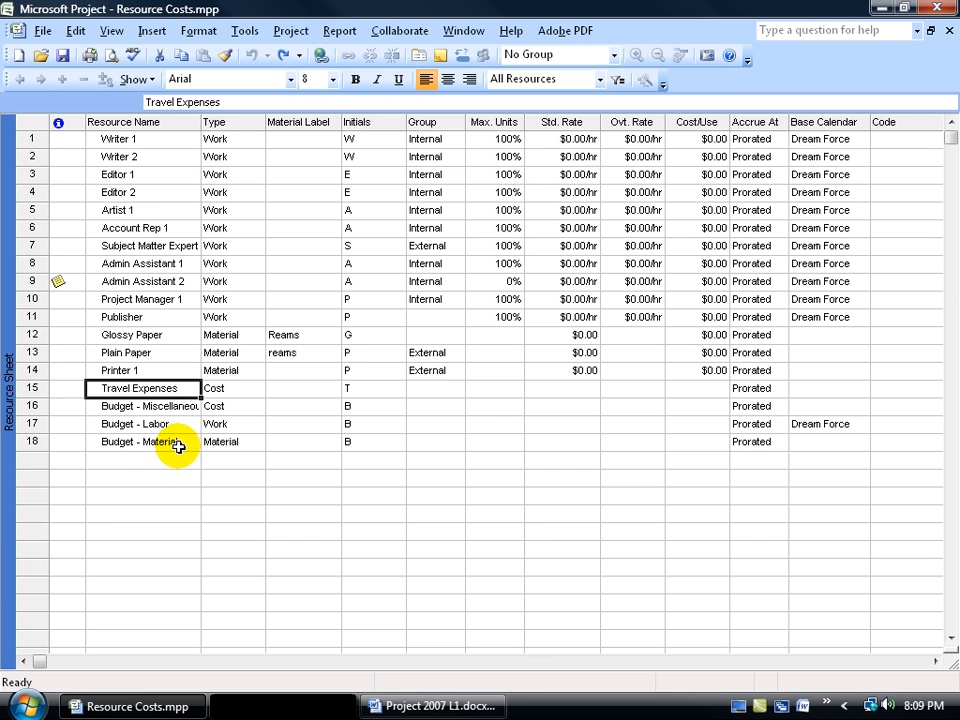
pyautogui.click(140, 388)
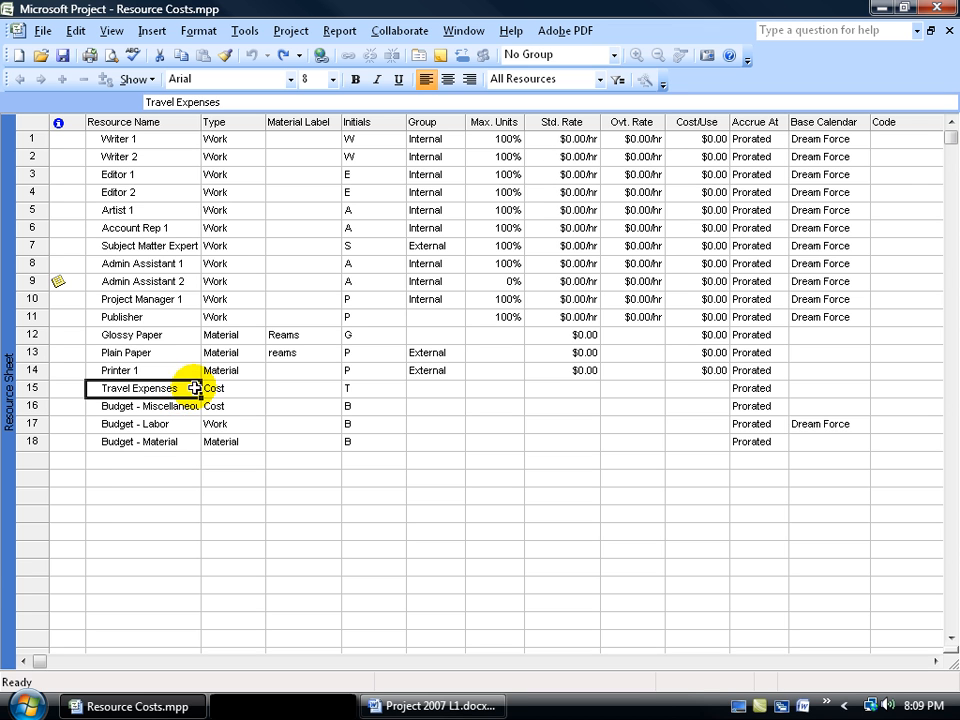
pyautogui.moveTo(374, 187)
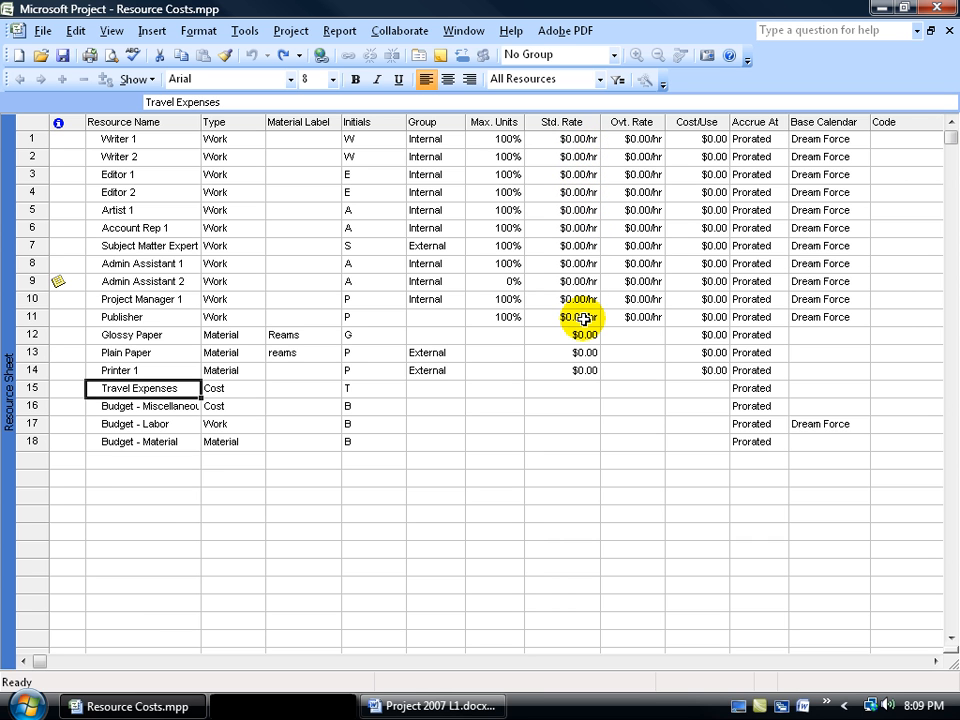
pyautogui.click(582, 360)
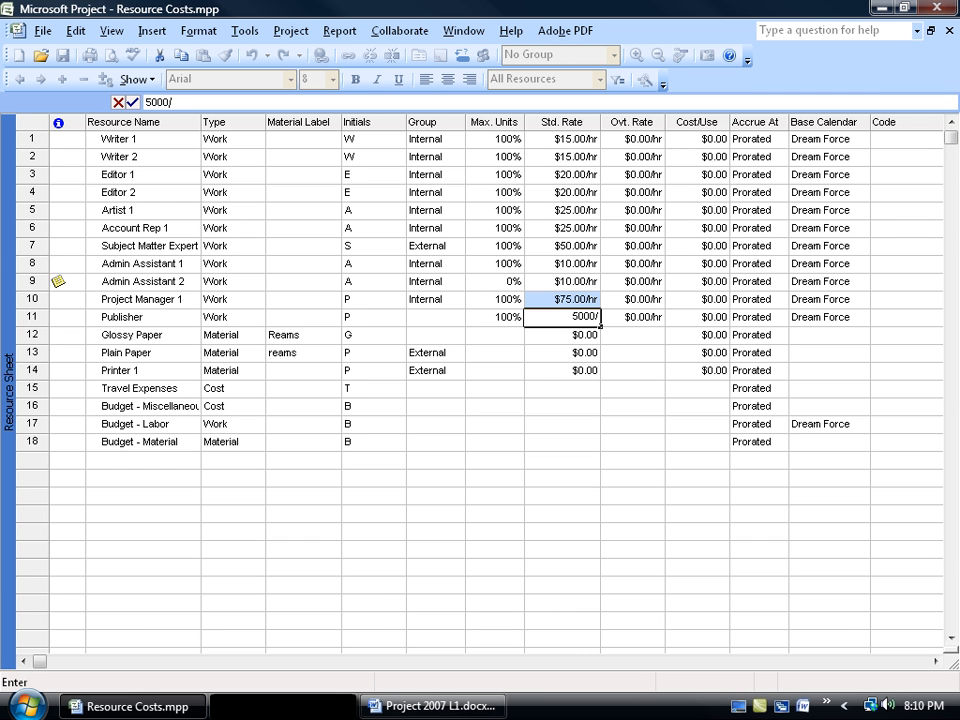
pyautogui.write('wk')
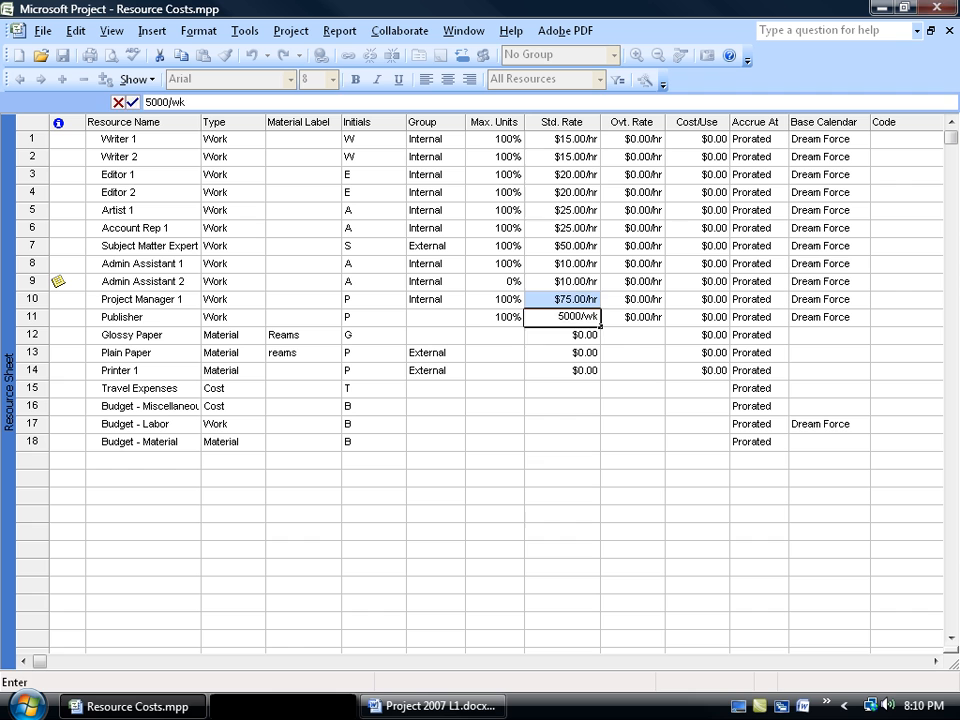
pyautogui.press('Return')
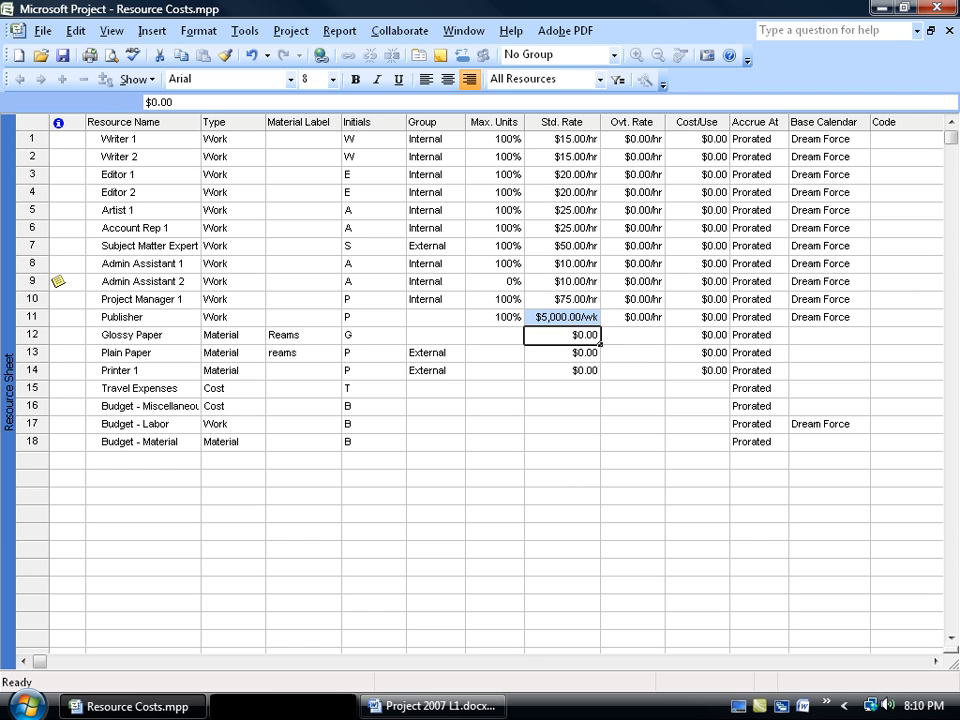
# Step: Change the Publisher's standard rate to $10,000.00 per month
pyautogui.click(562, 317)
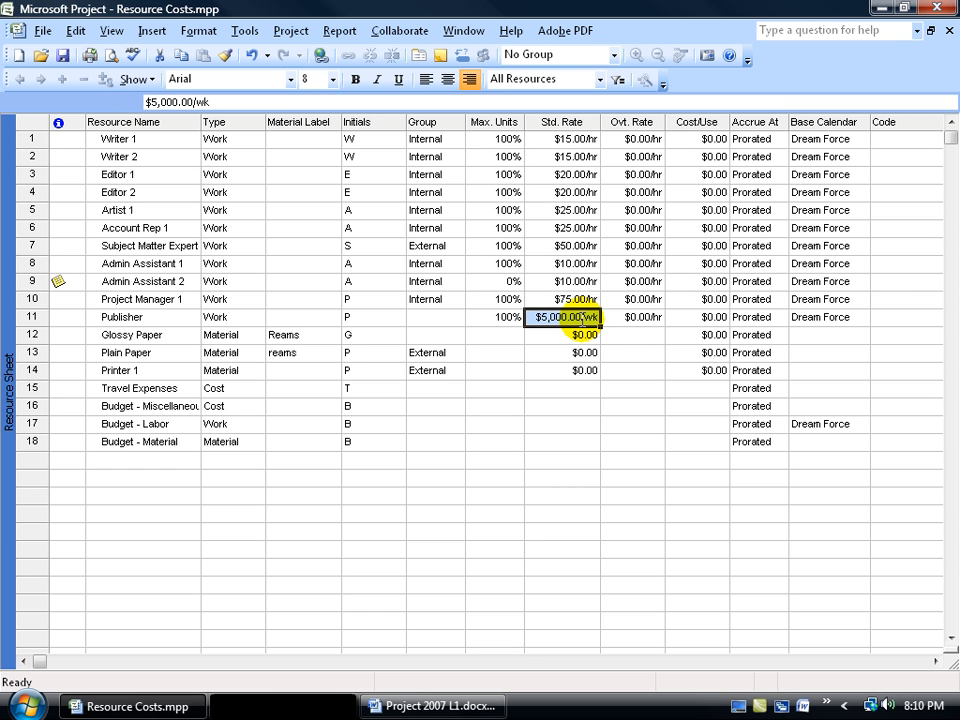
pyautogui.write('10000/')
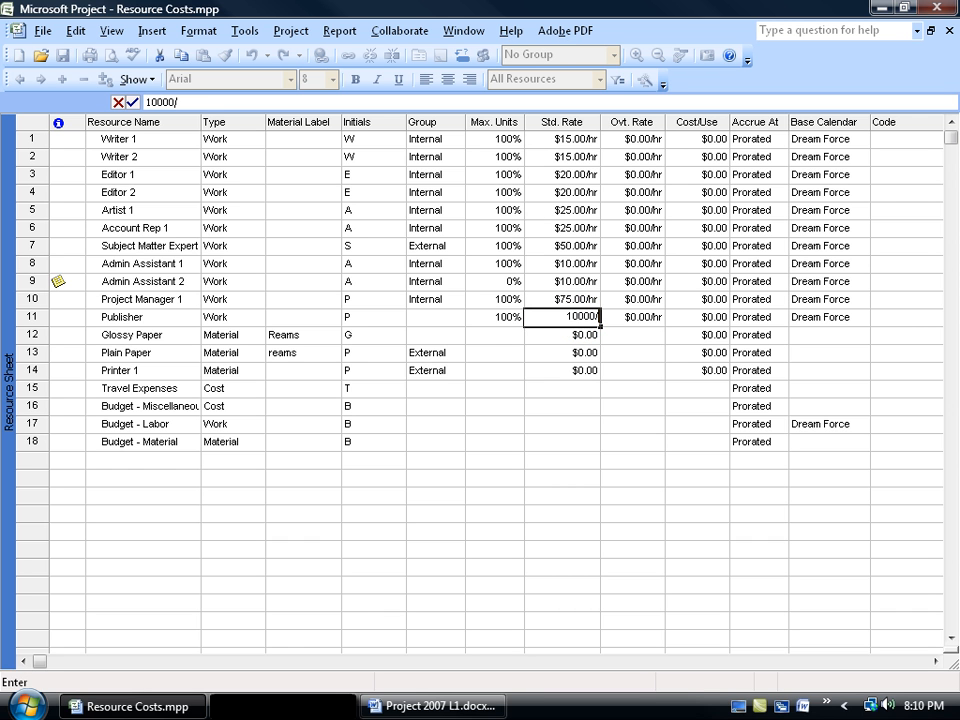
pyautogui.press('Return')
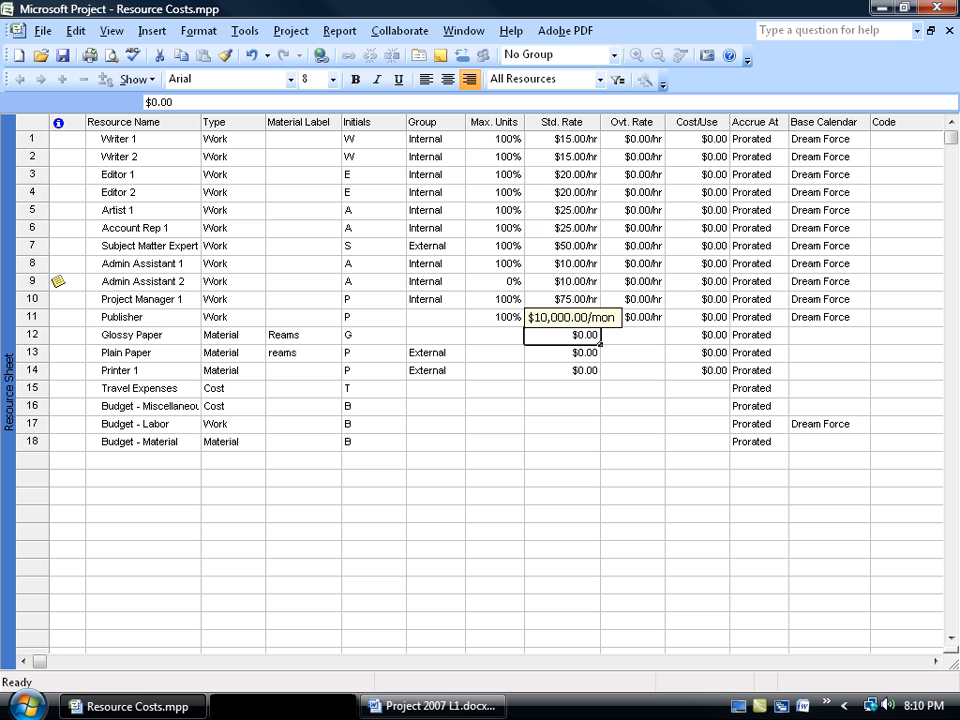
# Step: Try Best Fit, undo it, then drag the Std. Rate column border wider
pyautogui.click(562, 334)
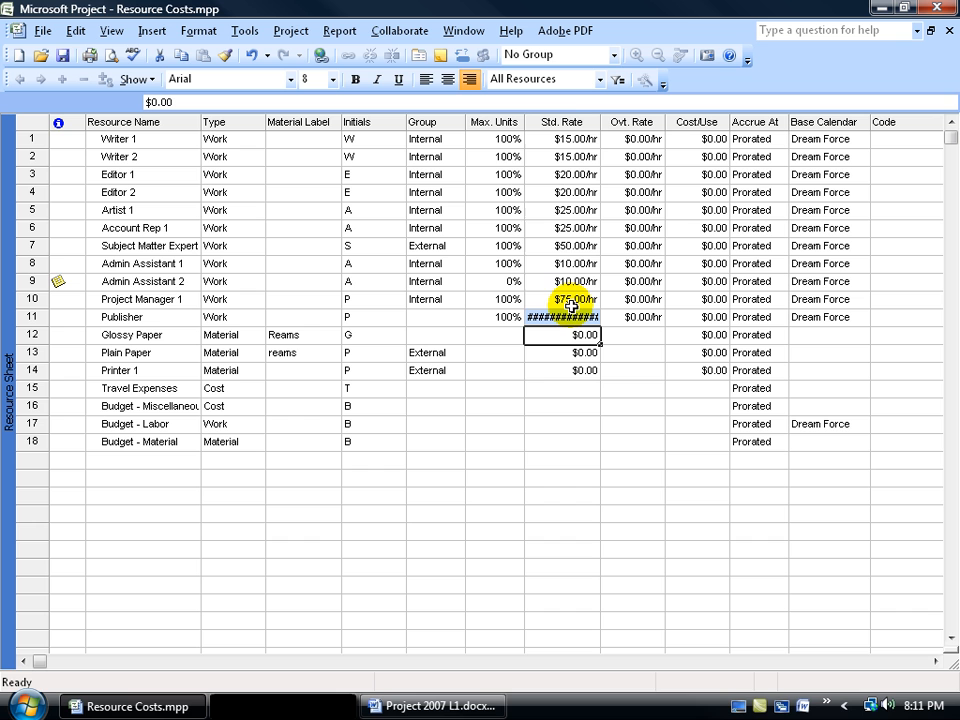
pyautogui.moveTo(560, 121)
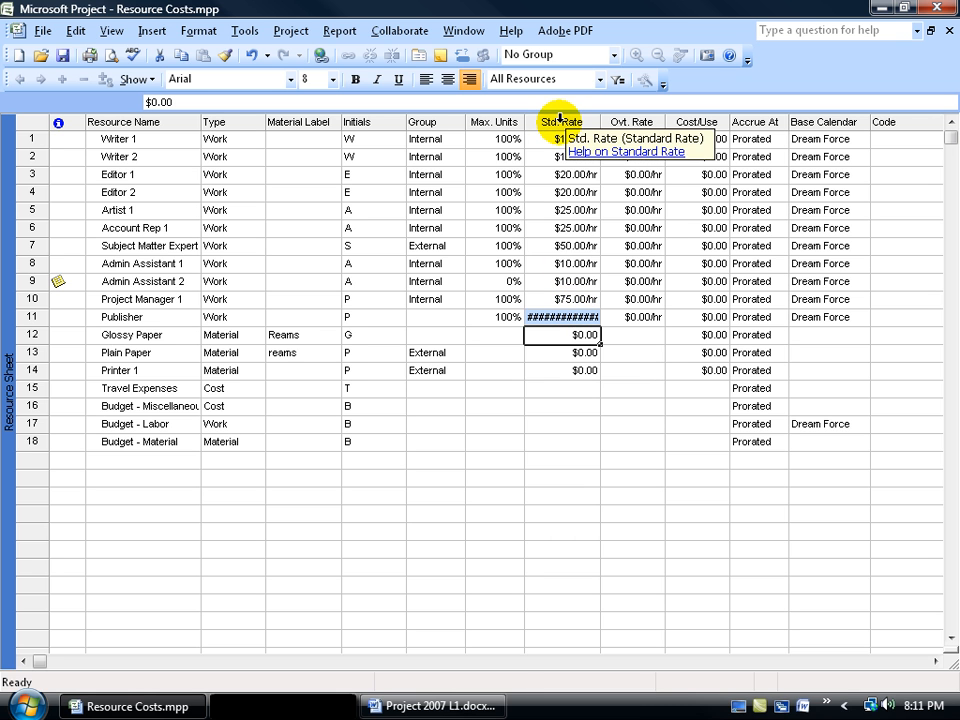
pyautogui.doubleClick(561, 121)
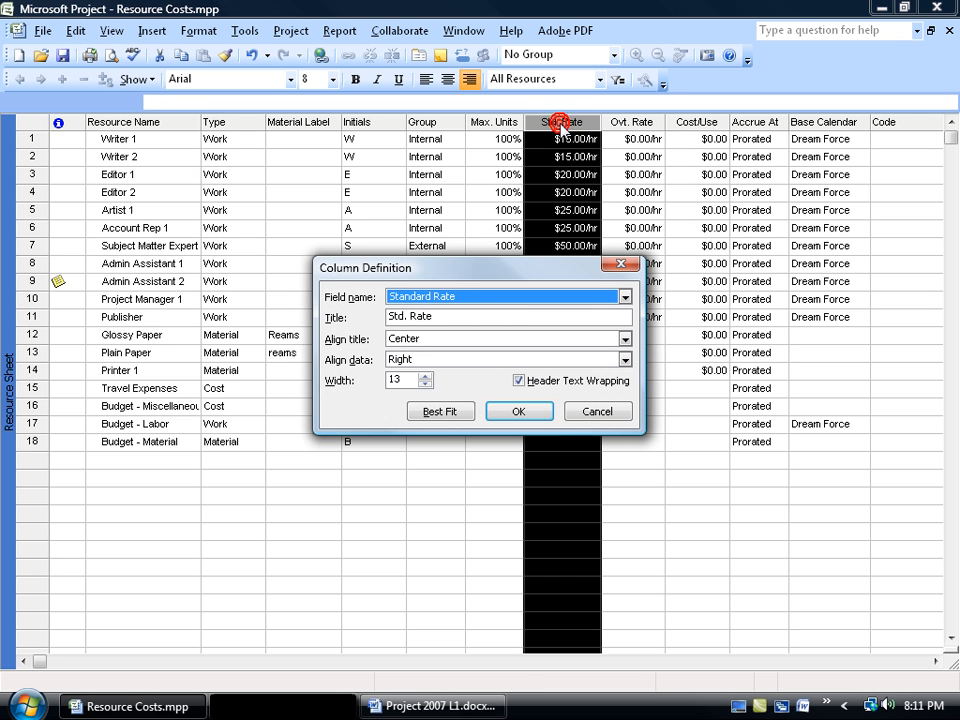
pyautogui.click(518, 411)
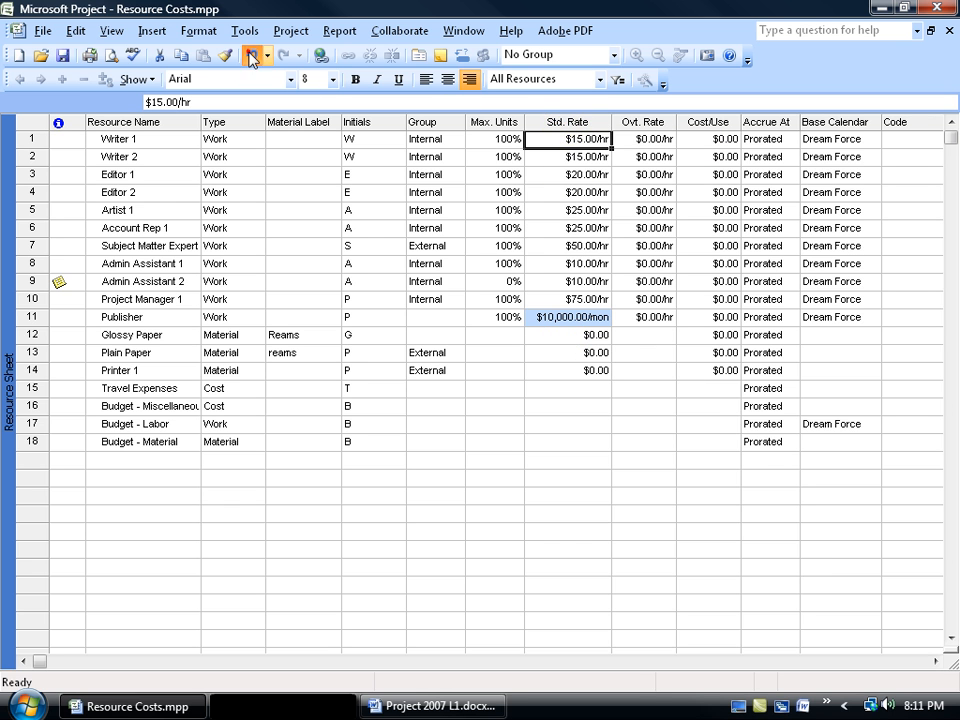
pyautogui.click(562, 122)
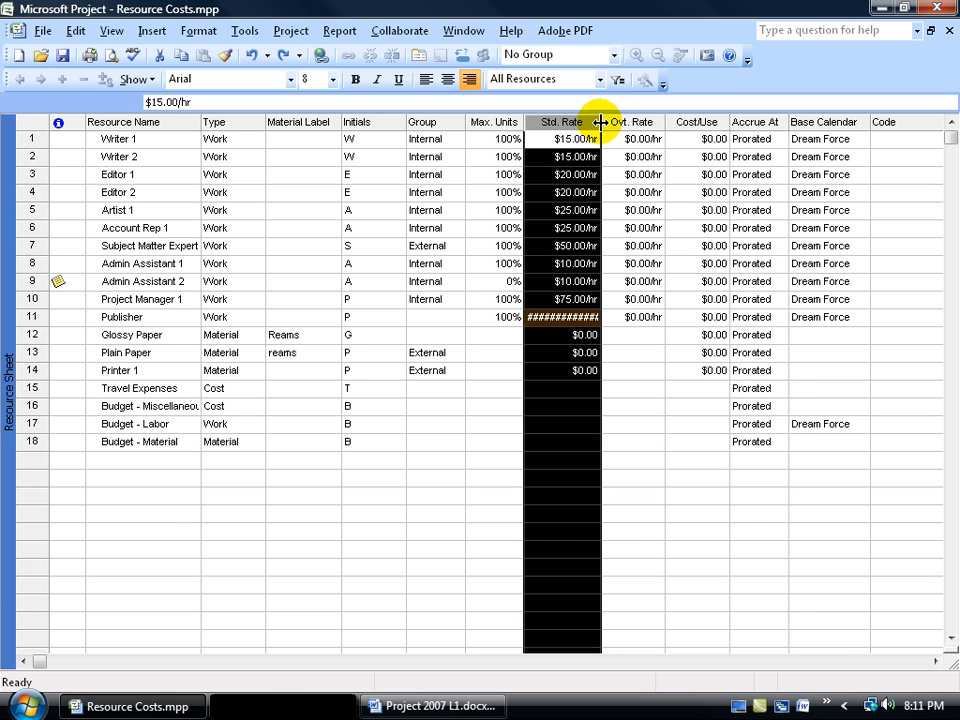
pyautogui.moveTo(600, 121); pyautogui.dragTo(613, 121)
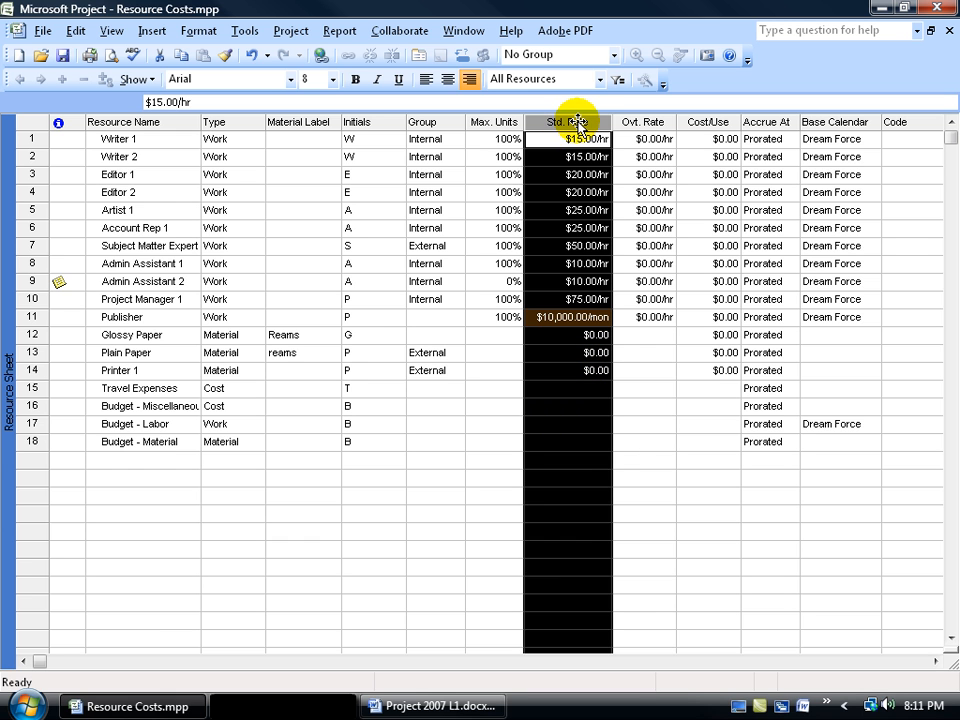
pyautogui.click(567, 442)
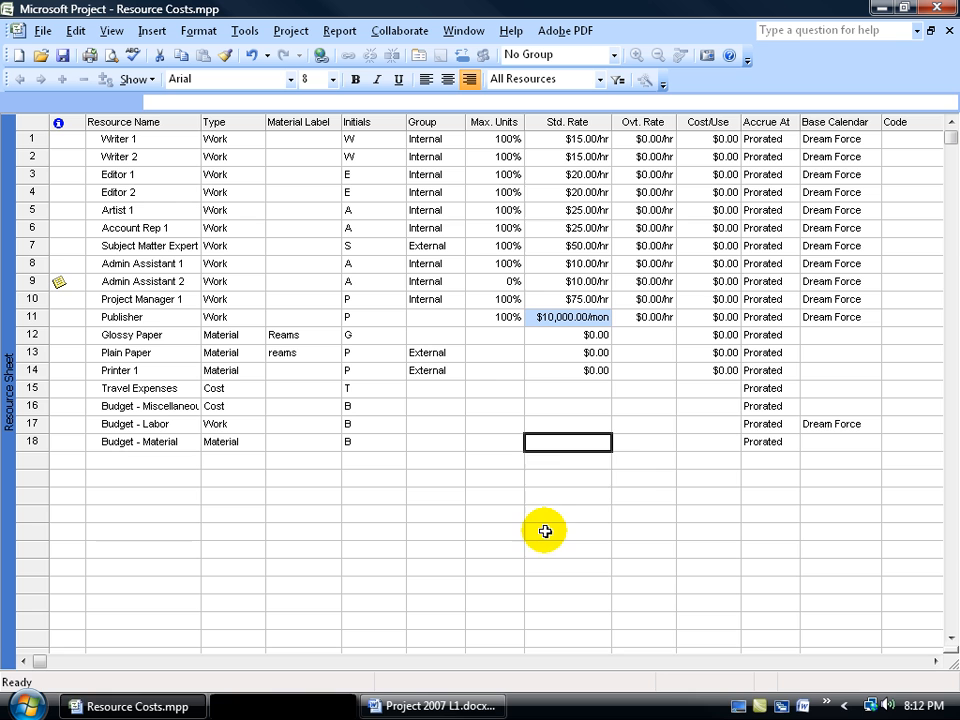
# Step: Replace the Publisher's rate with 150000/yr
pyautogui.click(567, 317)
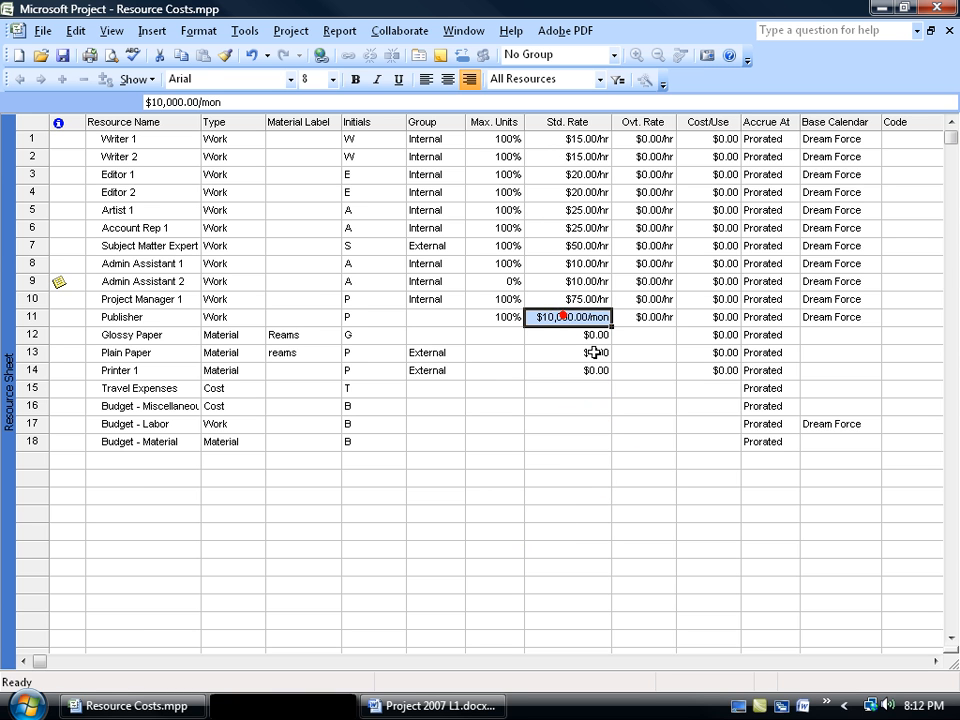
pyautogui.write('15000')
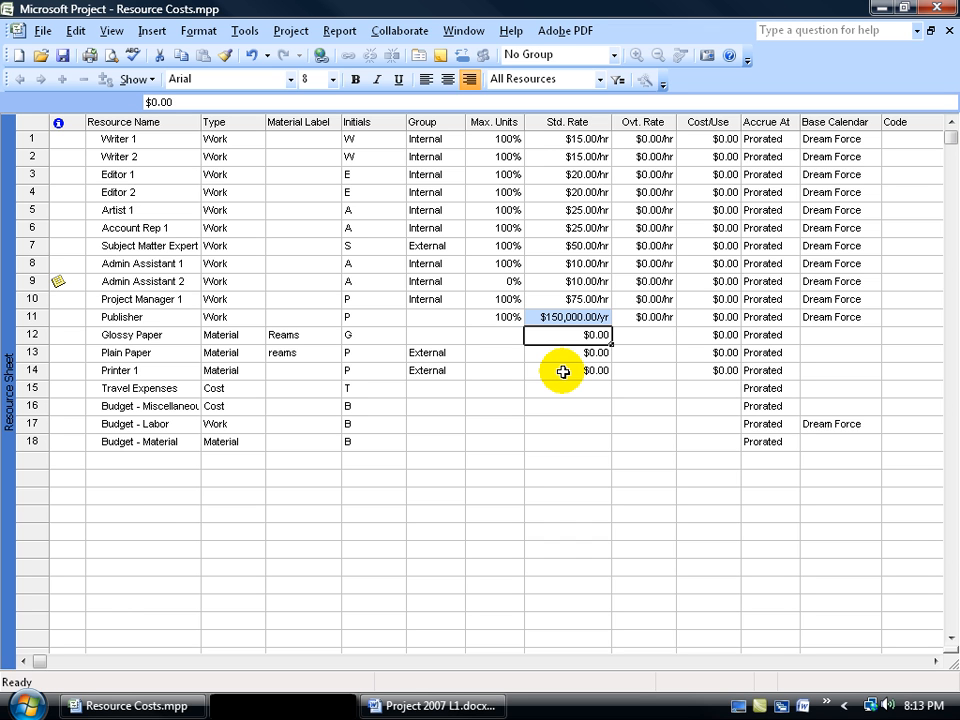
pyautogui.moveTo(250, 345)
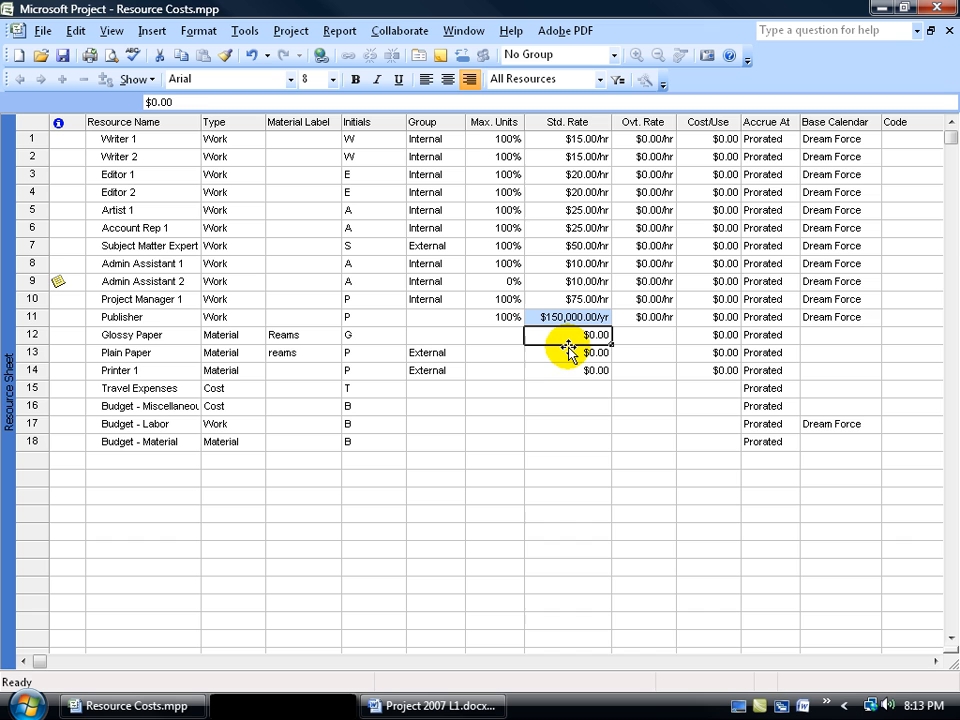
pyautogui.moveTo(308, 335)
pyautogui.write('25')
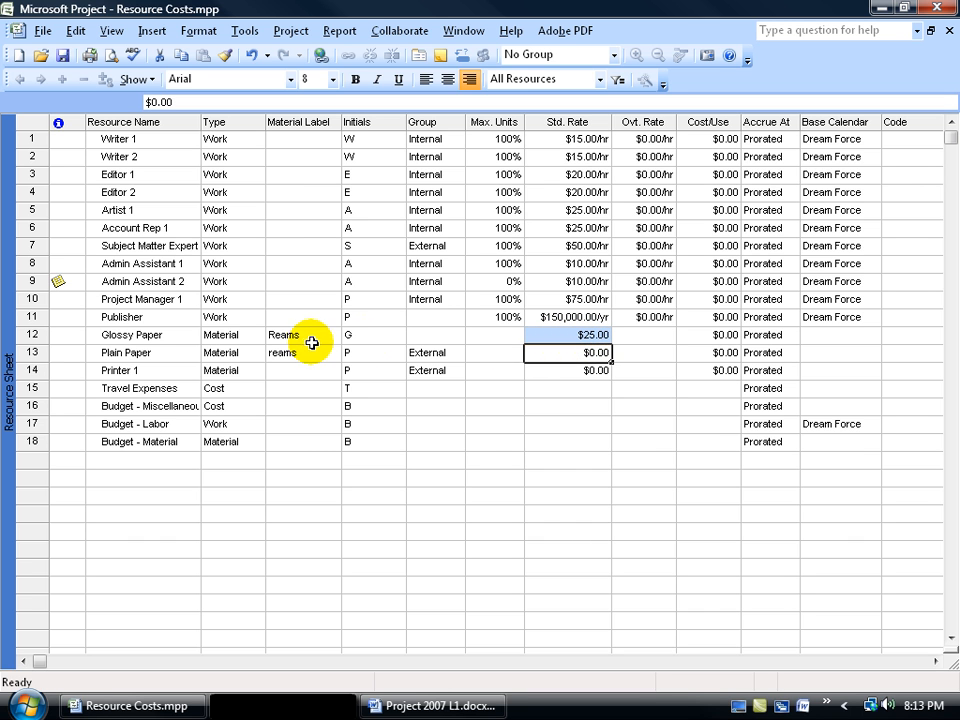
pyautogui.moveTo(300, 367)
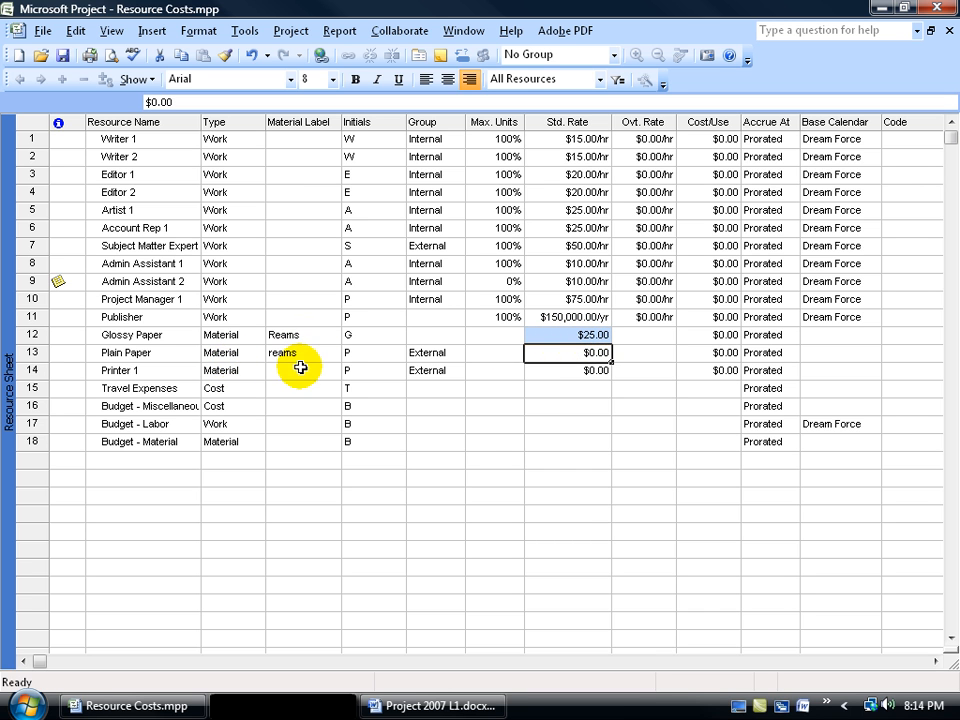
pyautogui.moveTo(625, 388)
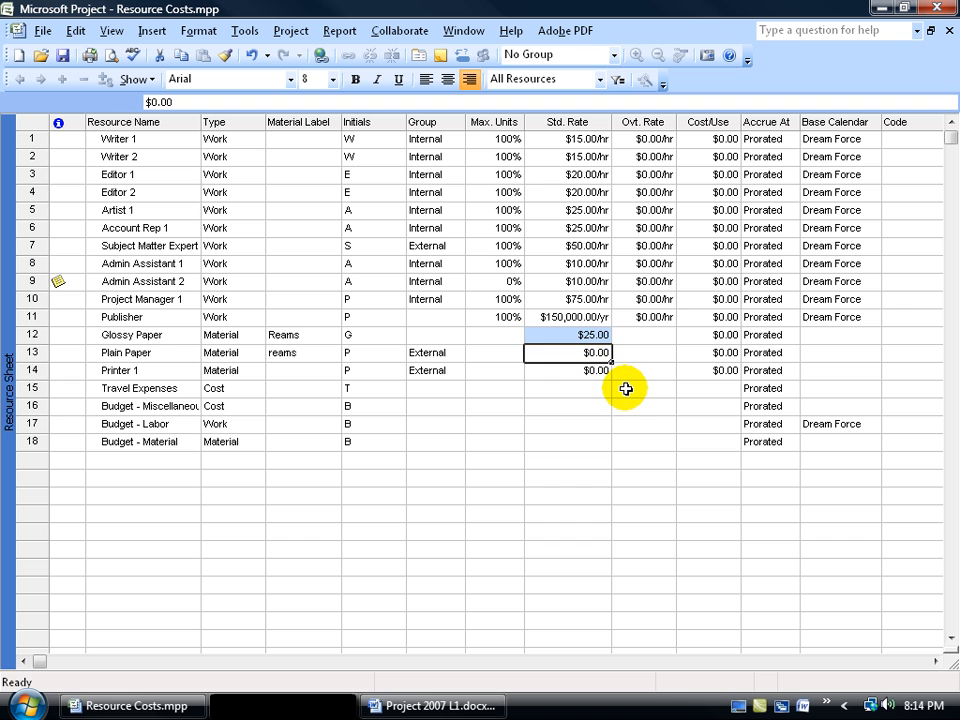
pyautogui.write('15')
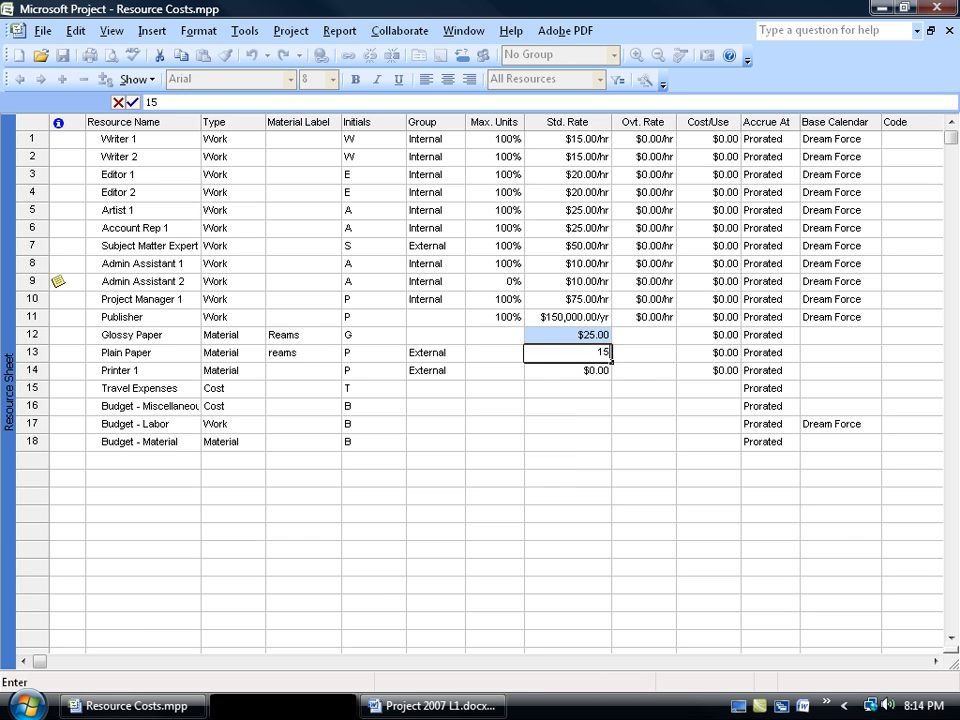
pyautogui.press('Return')
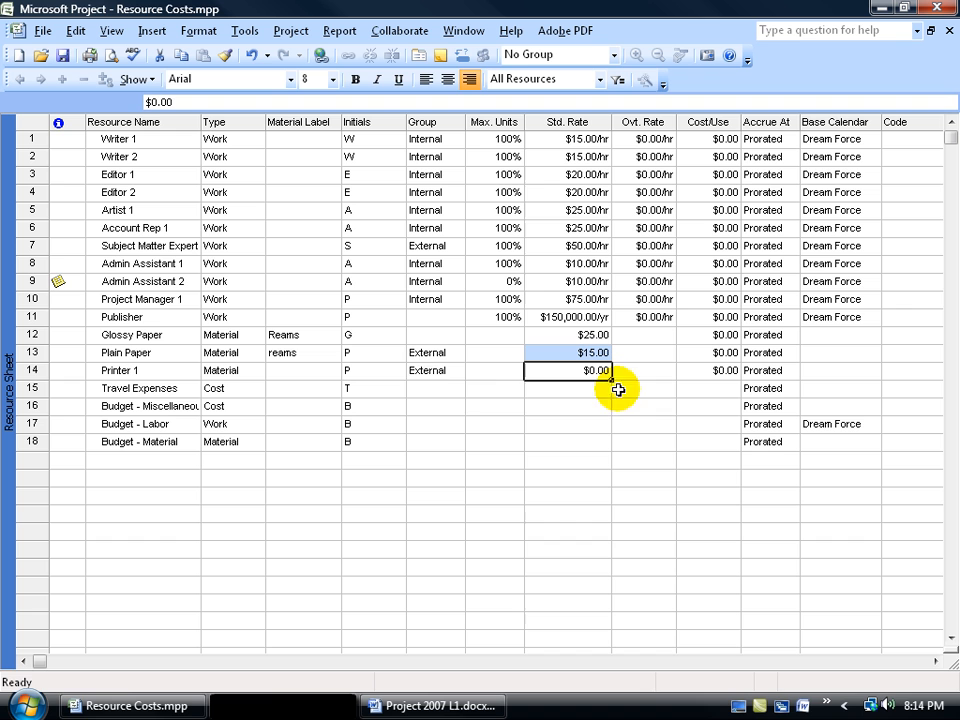
pyautogui.write('50')
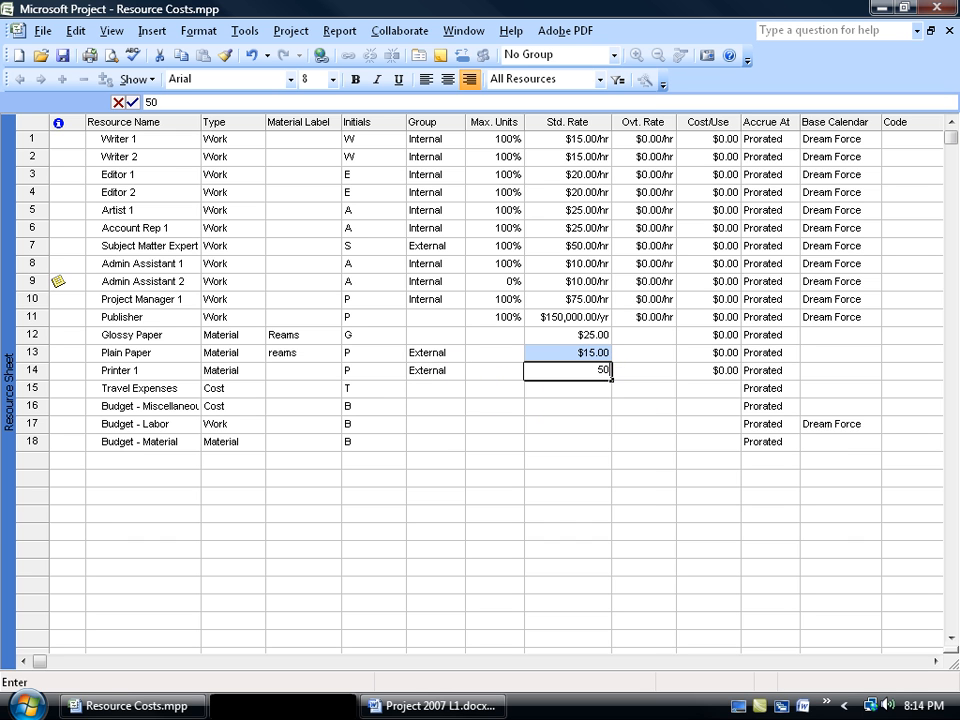
pyautogui.press('Return')
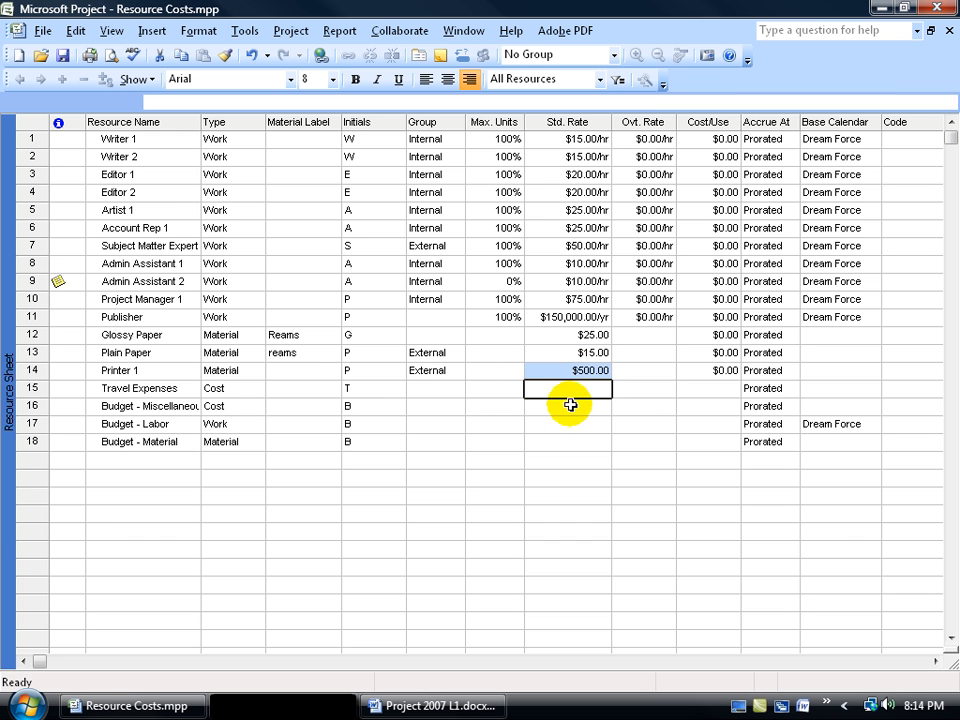
pyautogui.moveTo(478, 413)
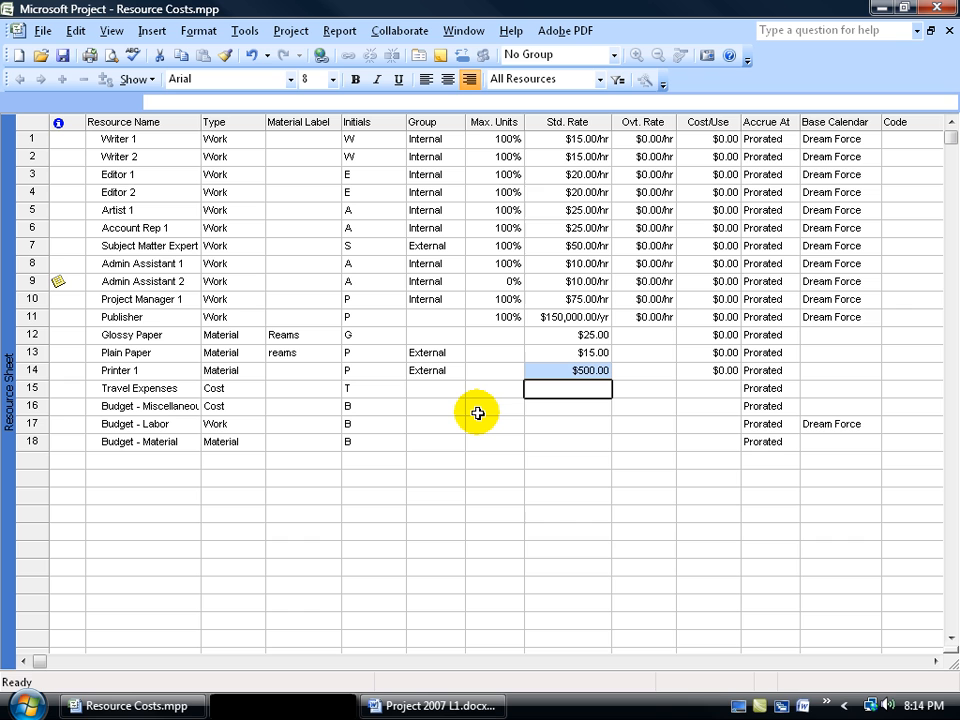
pyautogui.click(555, 370)
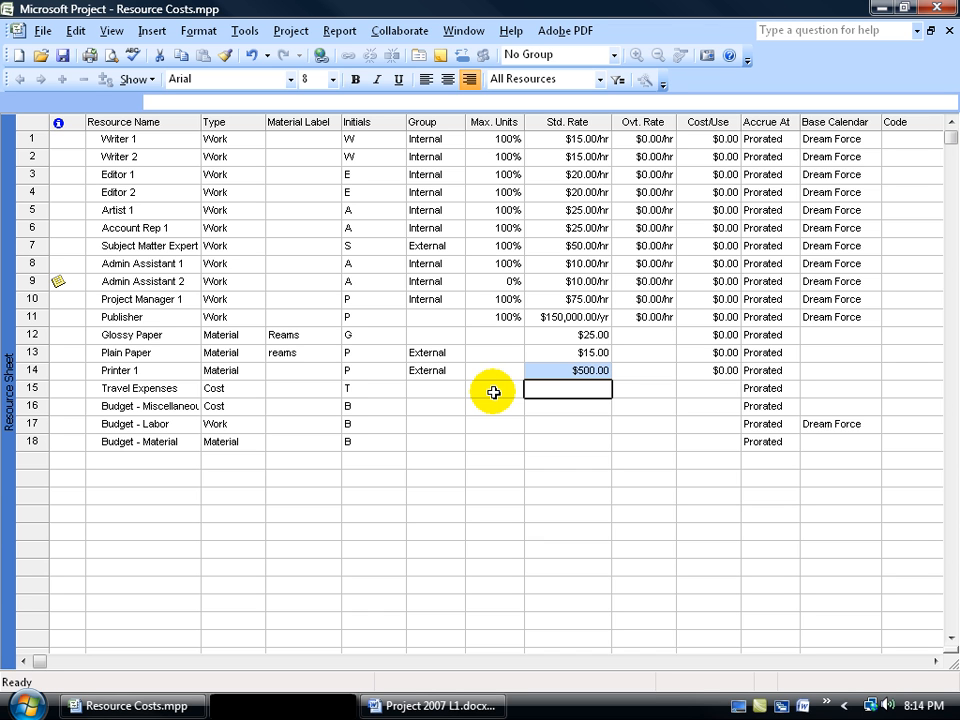
pyautogui.moveTo(467, 402)
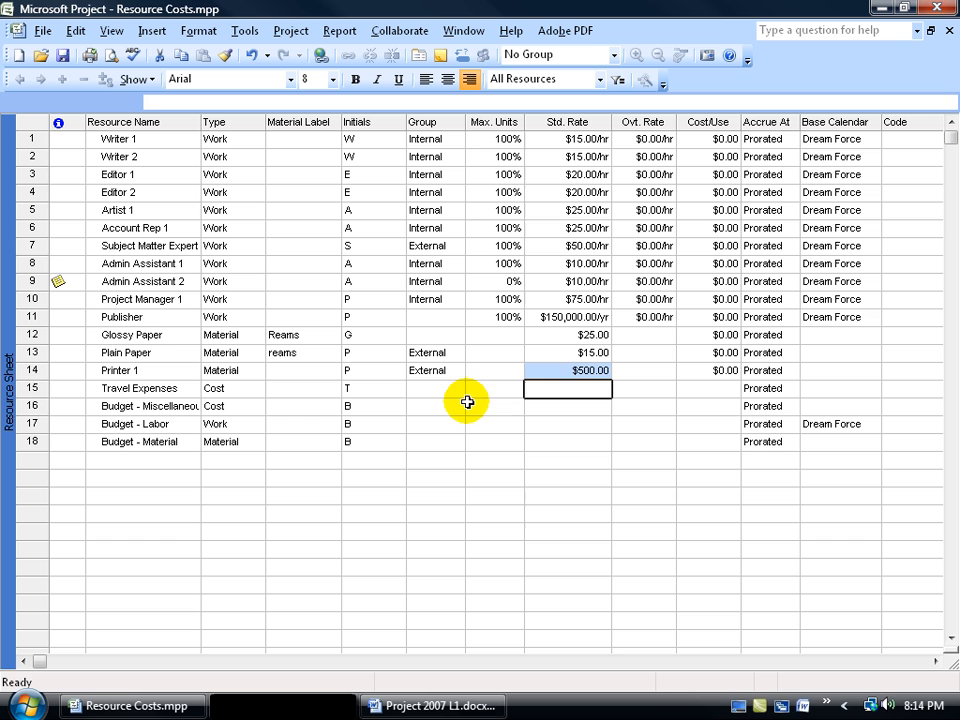
# Step: Bring up the View Bar's list of views over the Resource Sheet
pyautogui.click(550, 371)
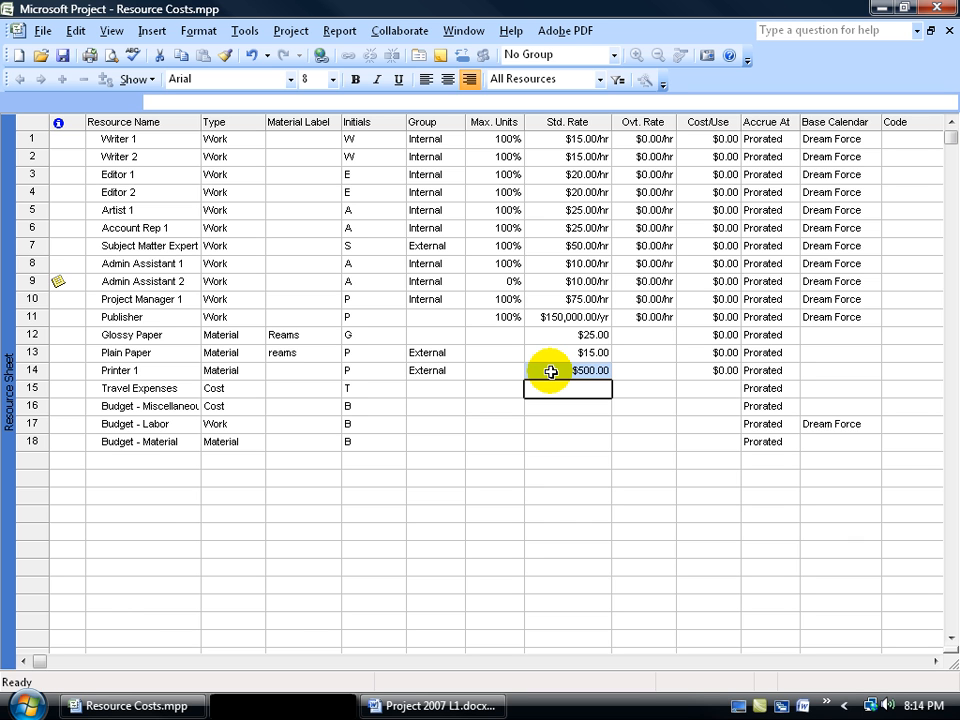
pyautogui.click(540, 388)
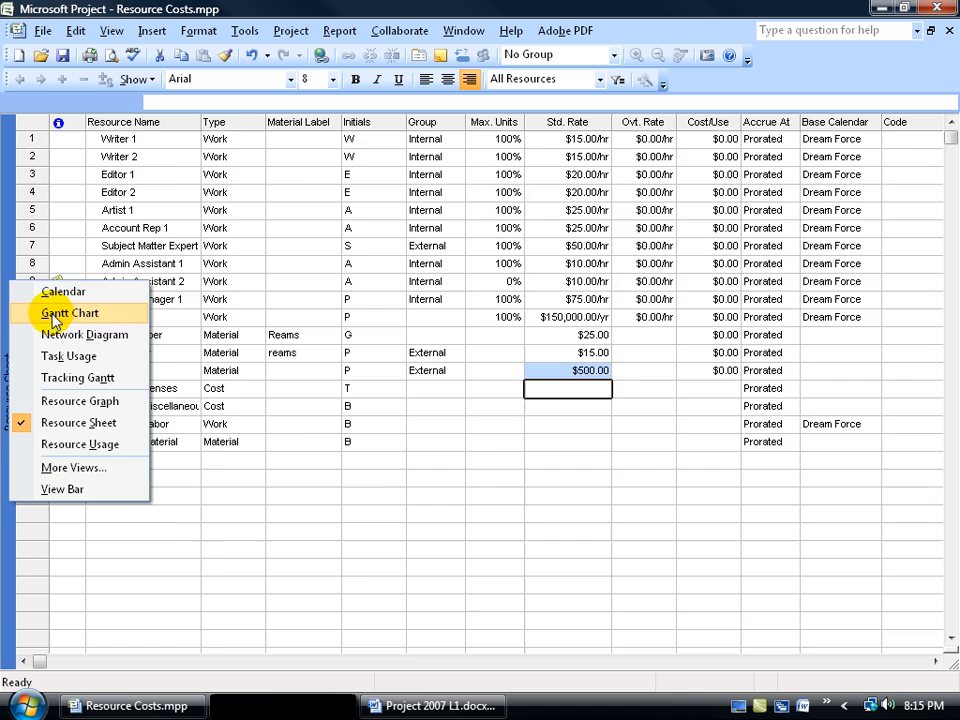
# Step: Switch to Gantt Chart and select the Review with Subject Matter Expert task
pyautogui.click(70, 313)
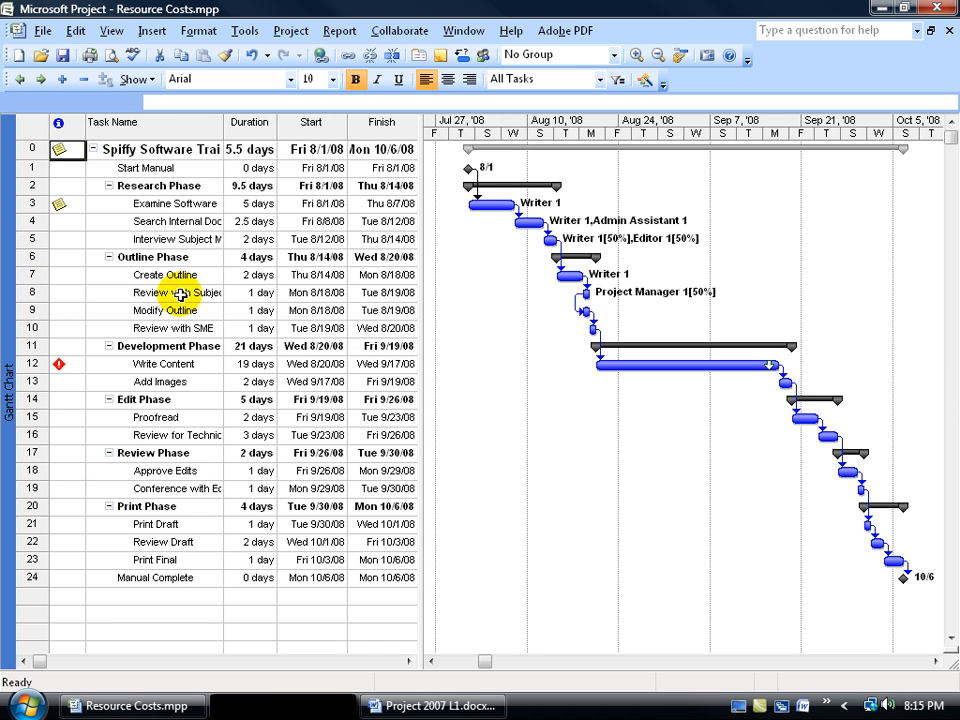
pyautogui.click(155, 292)
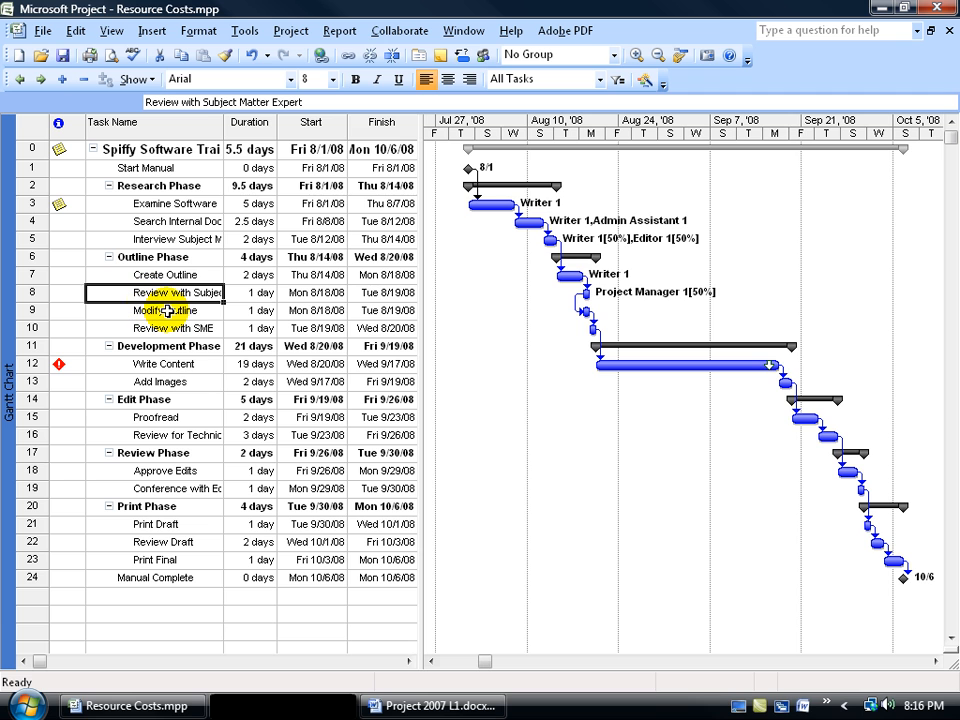
pyautogui.moveTo(678, 310)
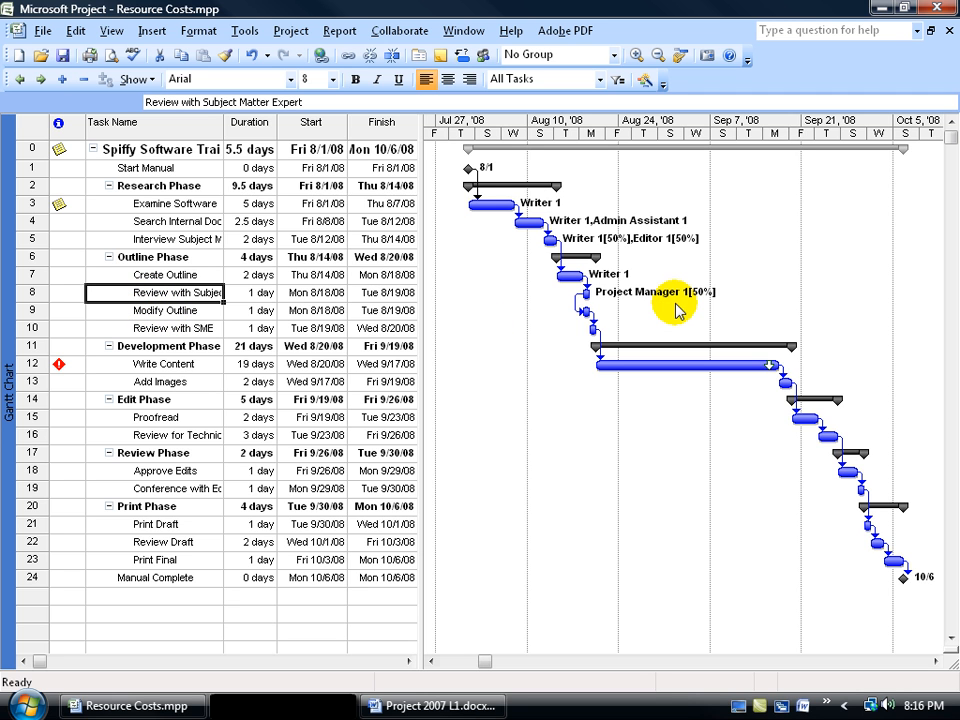
pyautogui.moveTo(190, 328)
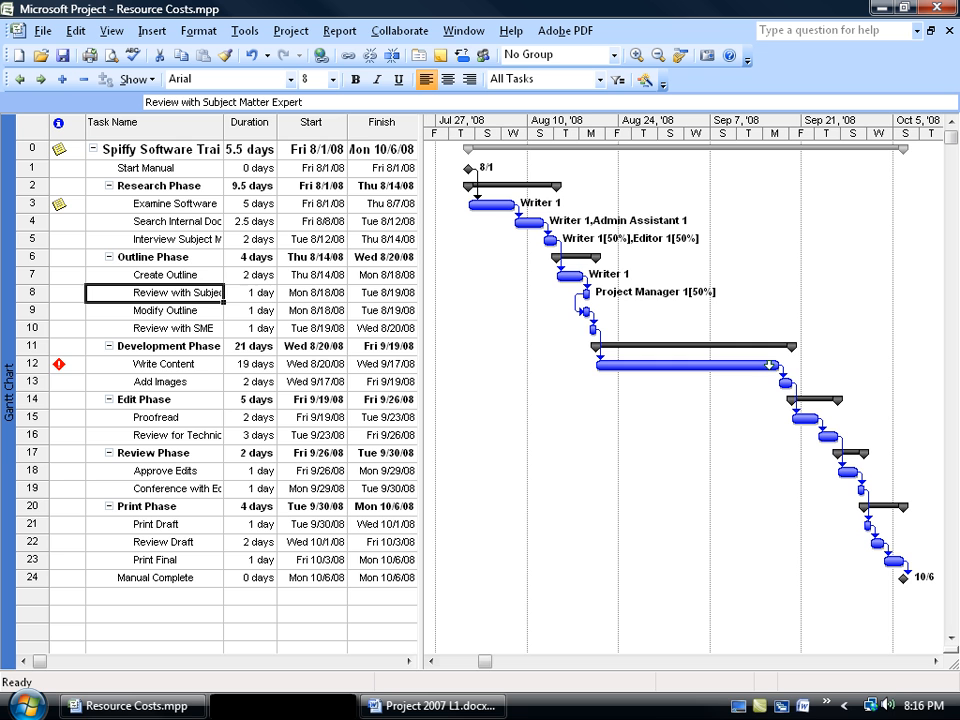
pyautogui.moveTo(488, 55)
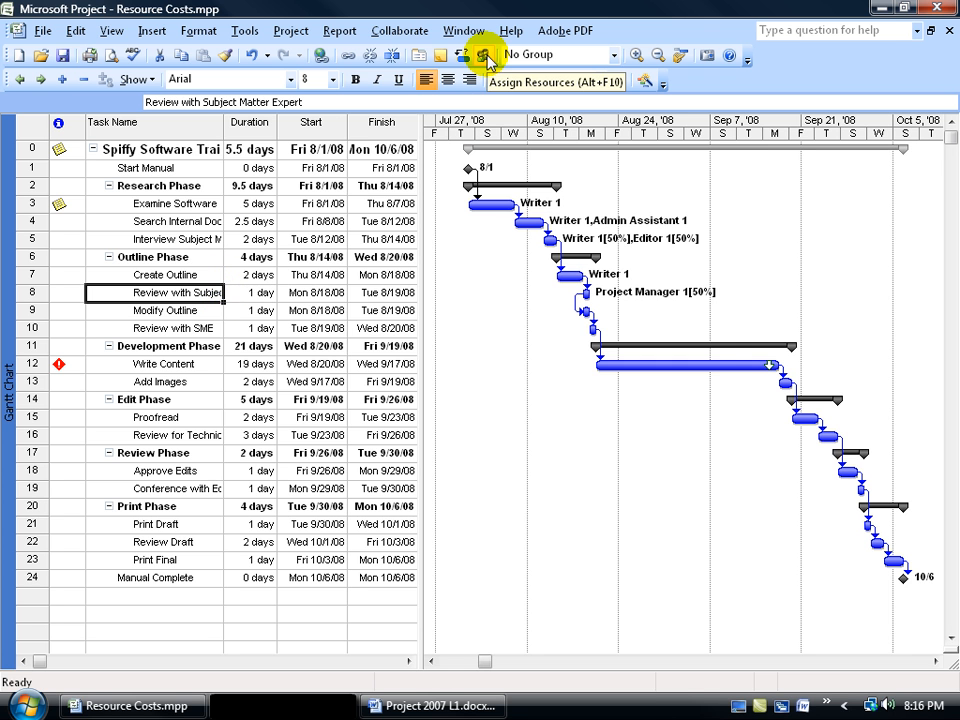
# Step: Assign Travel Expenses with a $1,200 cost to the review task via Assign Resources
pyautogui.click(483, 55)
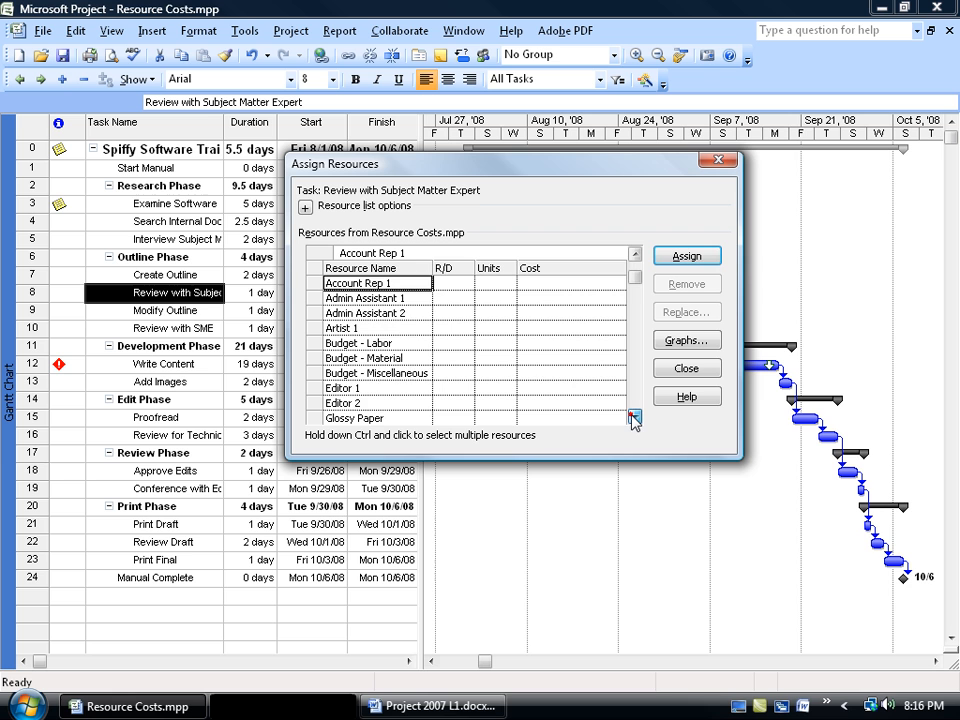
pyautogui.click(634, 418)
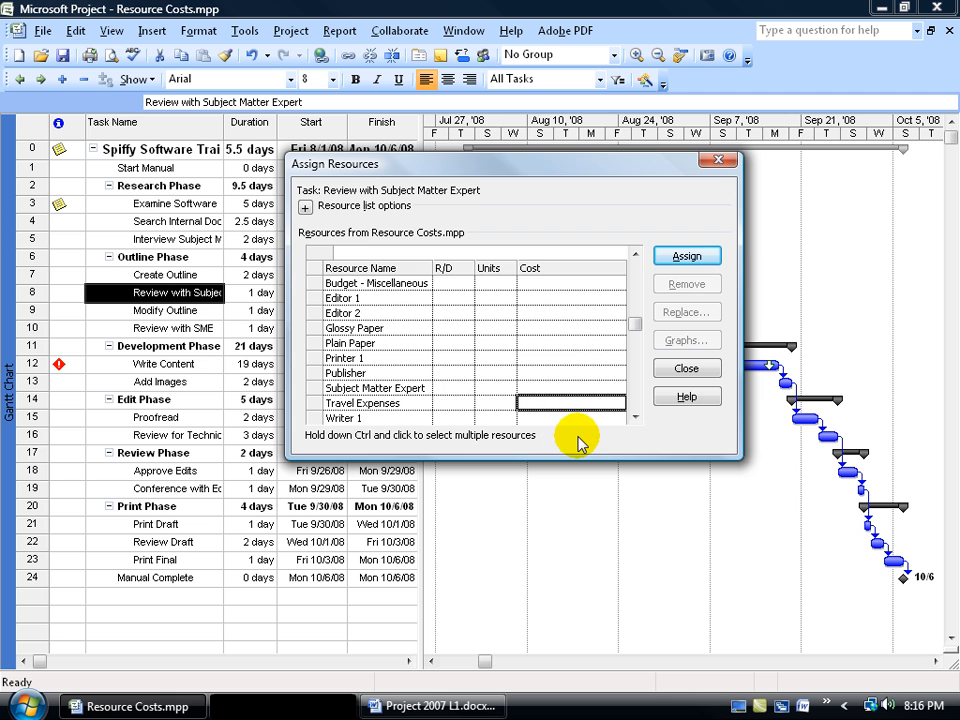
pyautogui.write('1200')
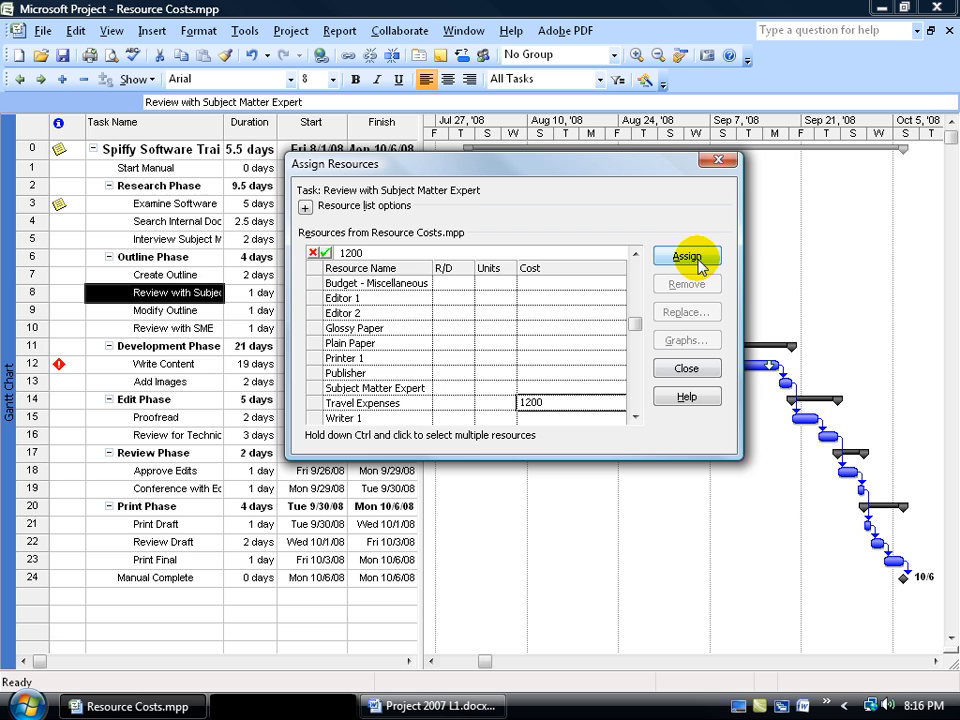
pyautogui.click(687, 256)
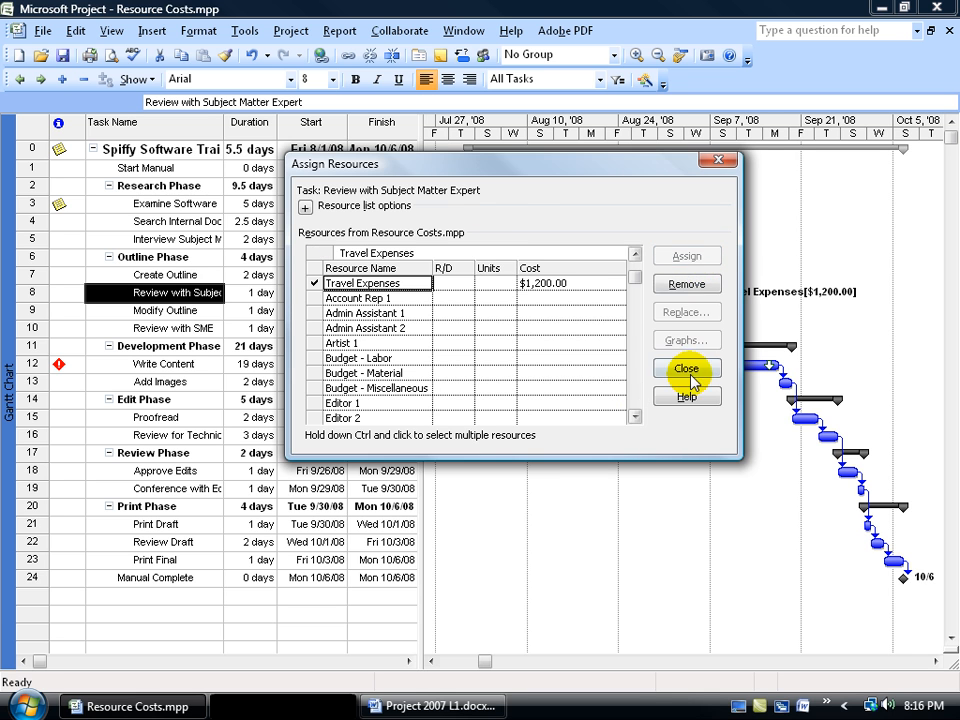
pyautogui.click(687, 368)
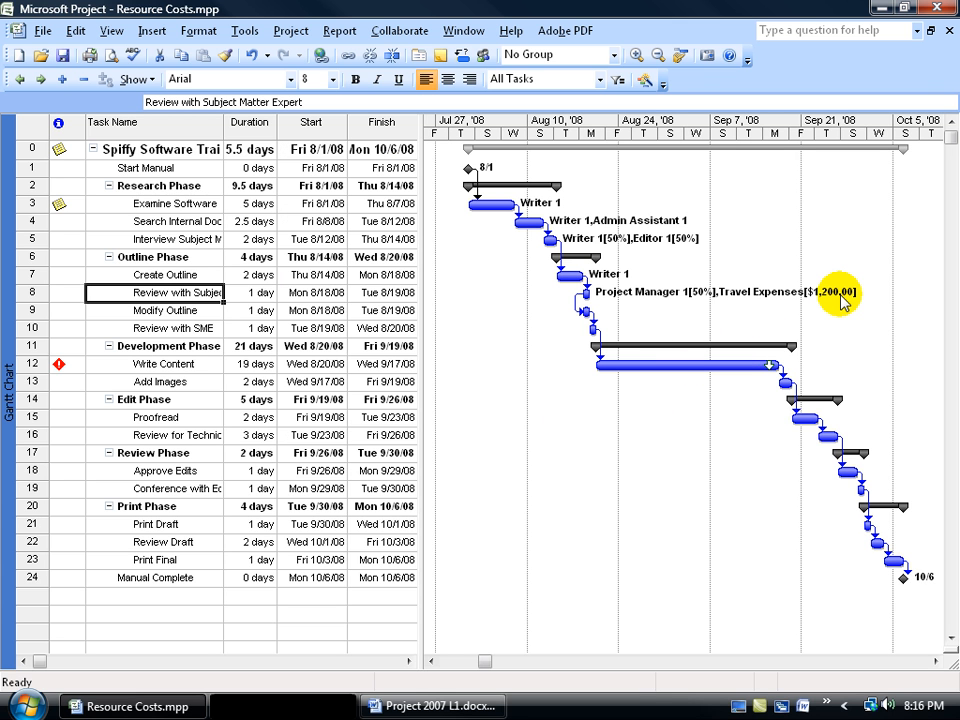
pyautogui.moveTo(818, 316)
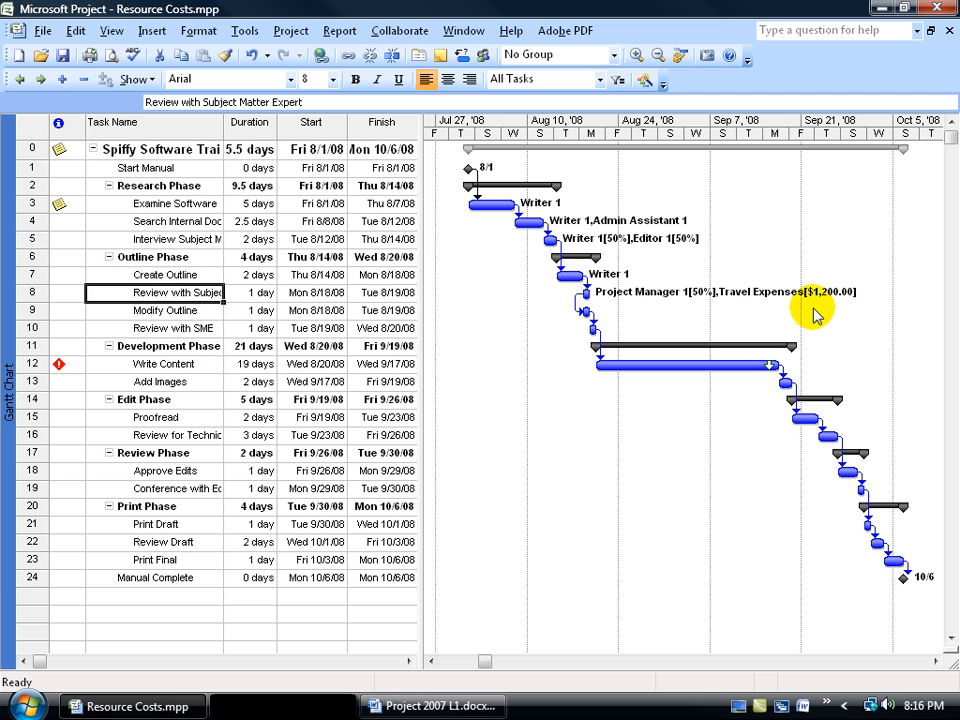
pyautogui.moveTo(850, 308)
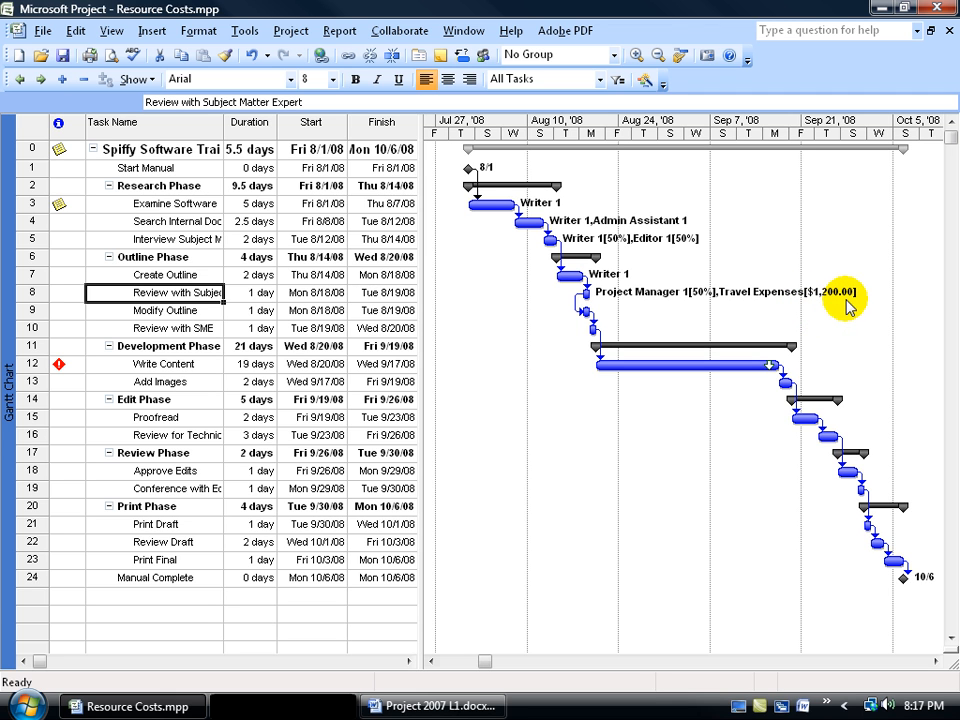
pyautogui.moveTo(810, 315)
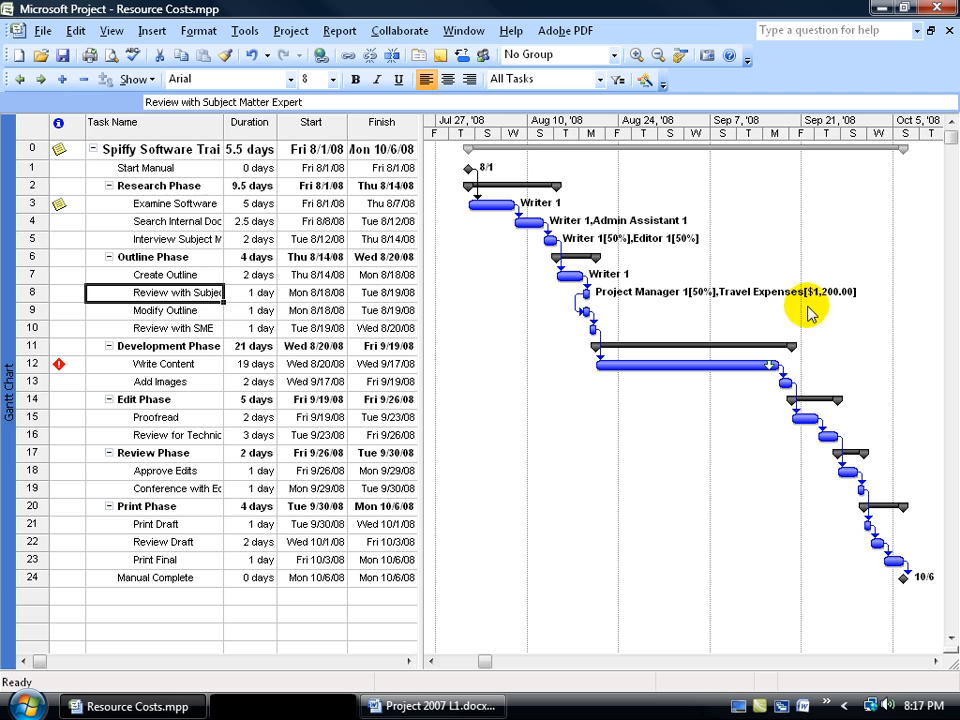
pyautogui.moveTo(757, 267)
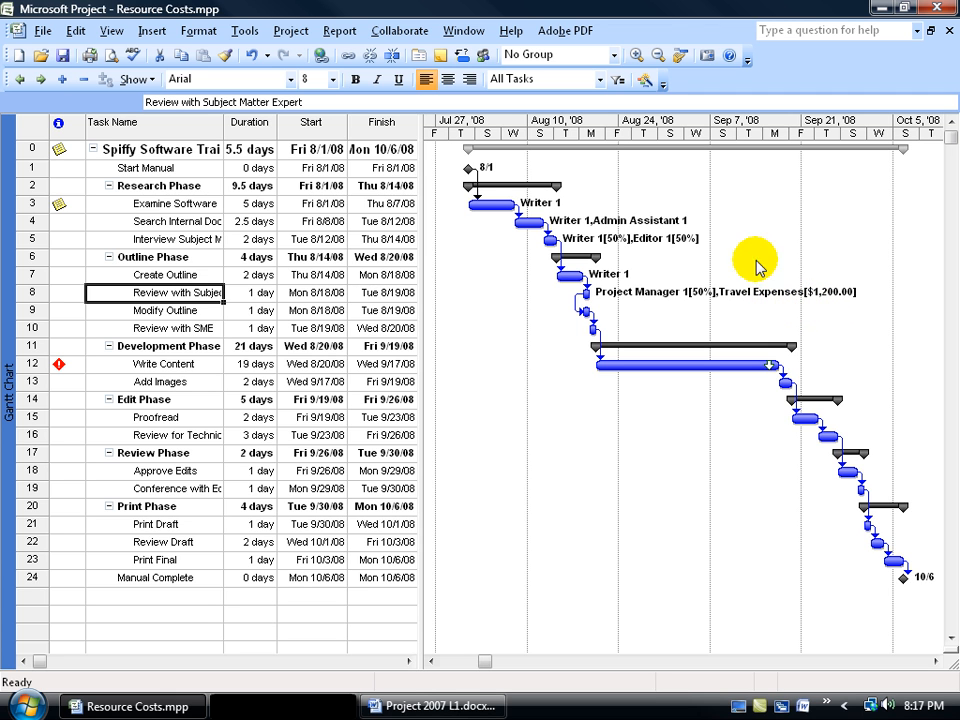
pyautogui.moveTo(730, 310)
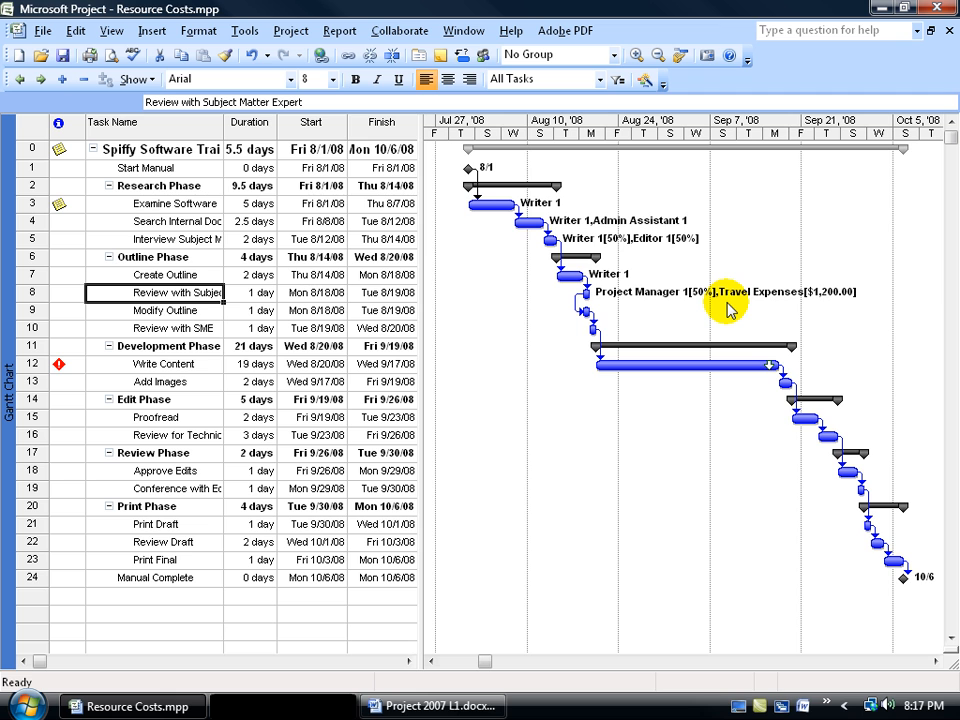
pyautogui.moveTo(660, 302)
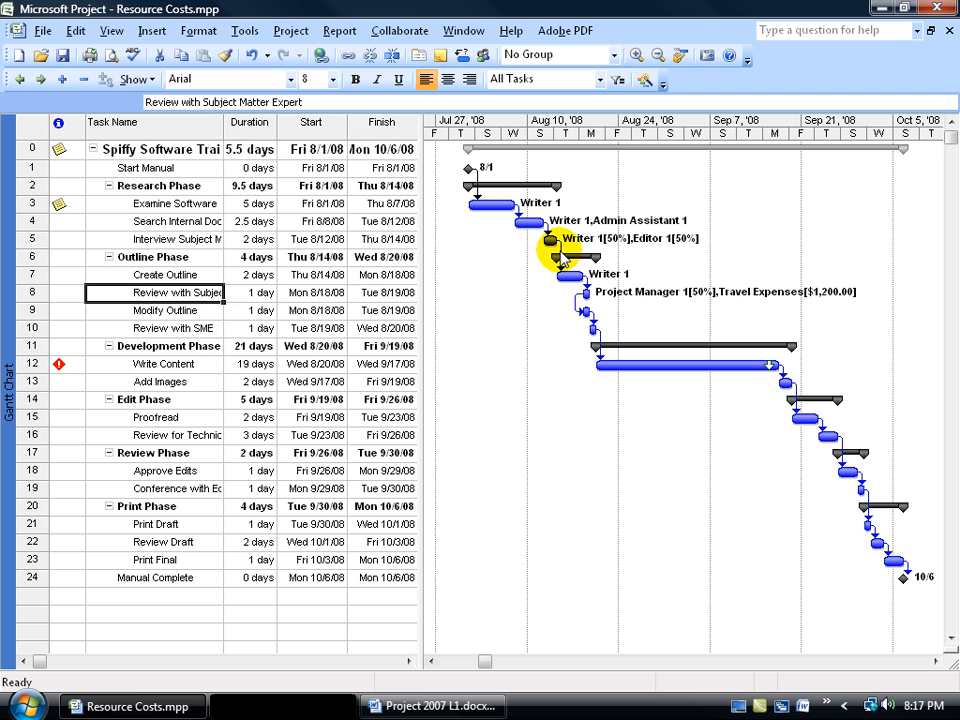
pyautogui.moveTo(835, 315)
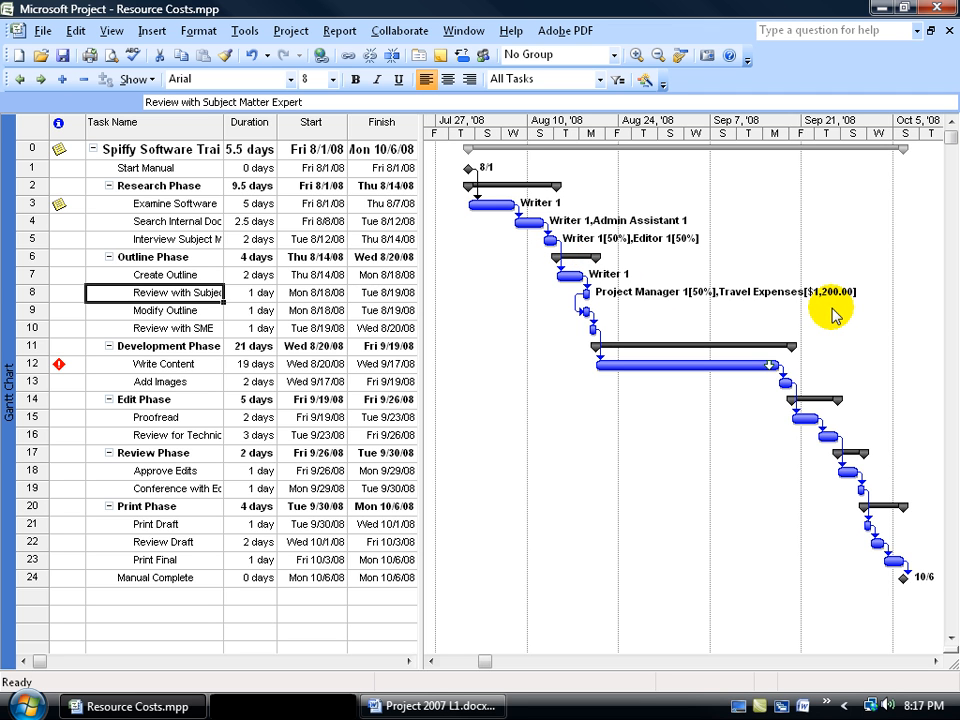
pyautogui.moveTo(570, 205)
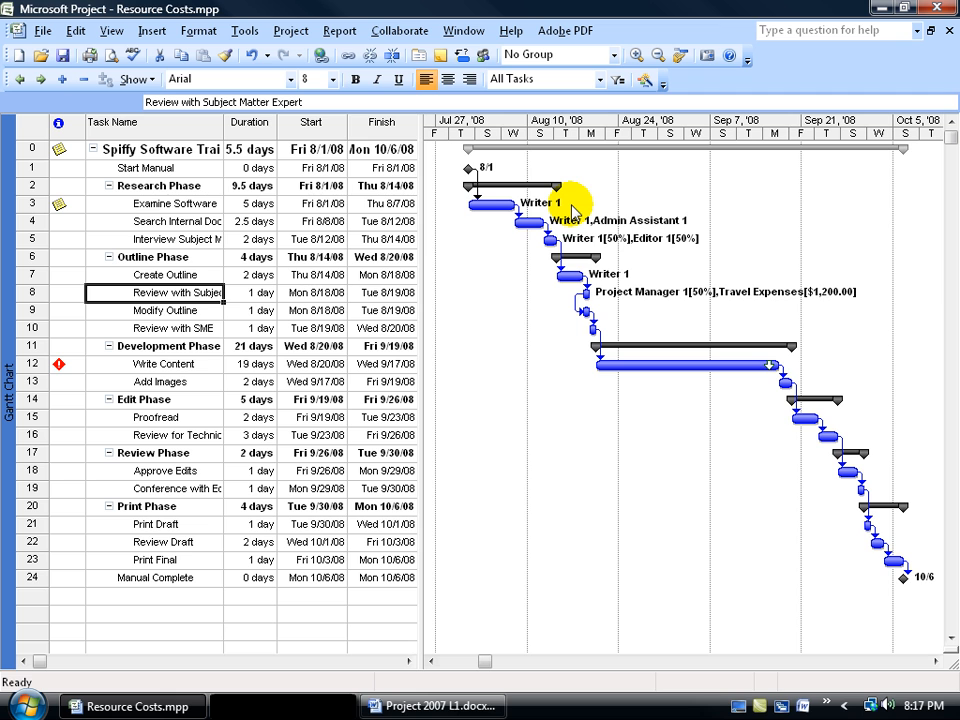
pyautogui.moveTo(718, 257)
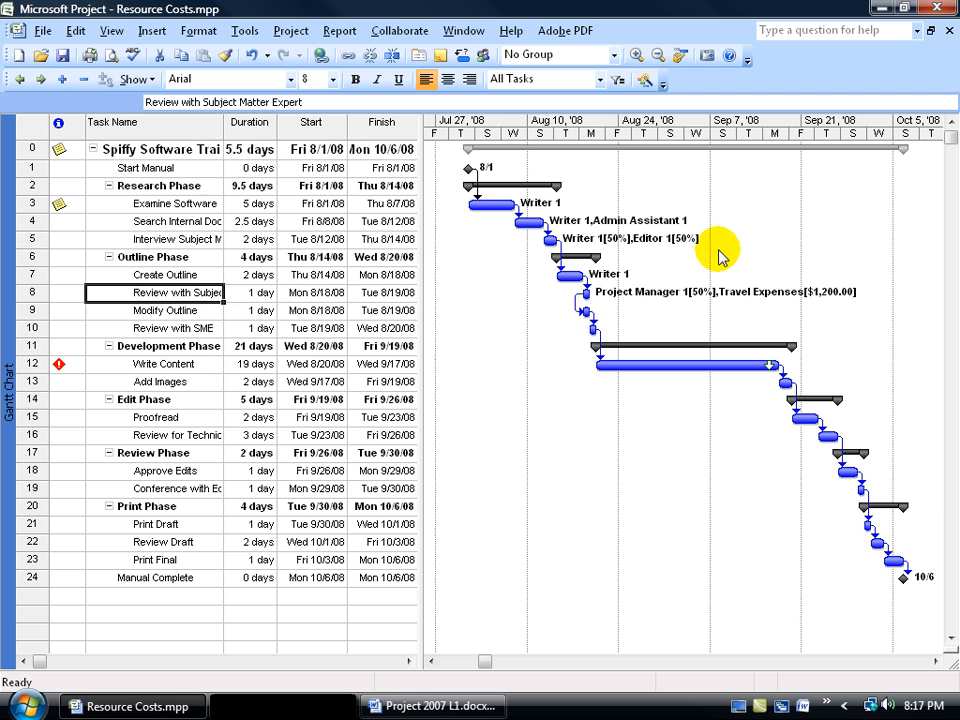
pyautogui.moveTo(835, 310)
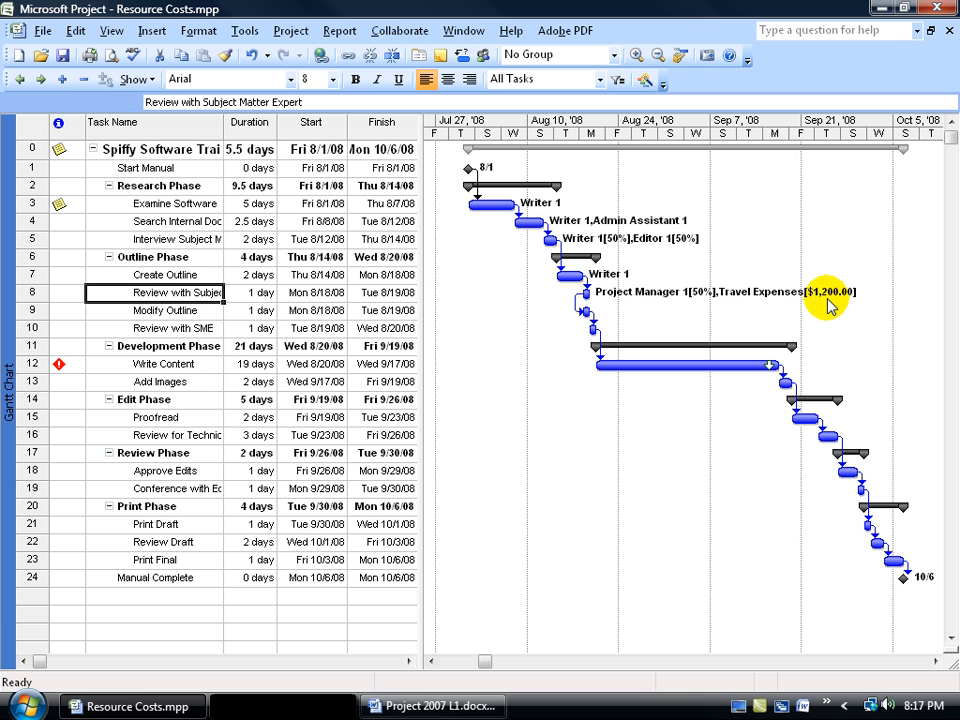
pyautogui.moveTo(290, 30)
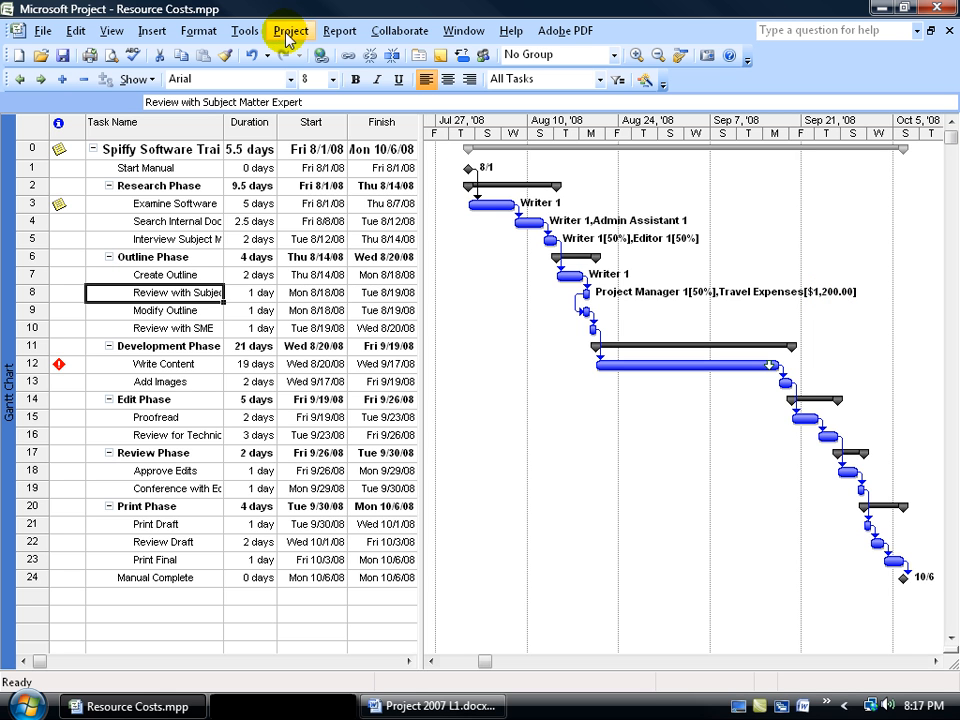
# Step: Show Project Information statistics: $3,120.00 total cost and 116h of work
pyautogui.click(290, 30)
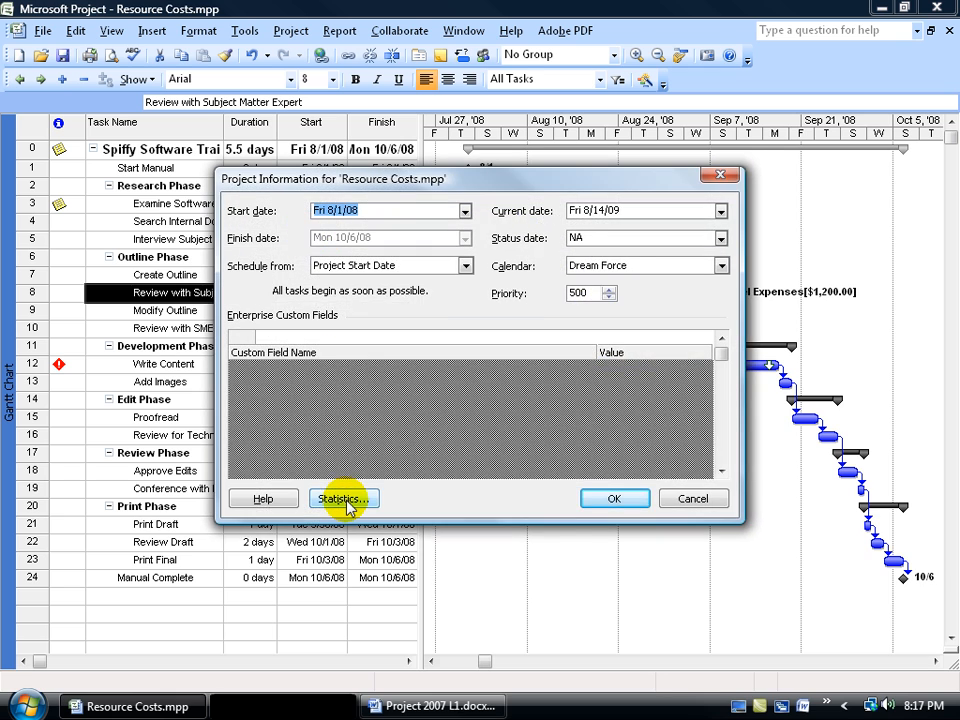
pyautogui.click(342, 498)
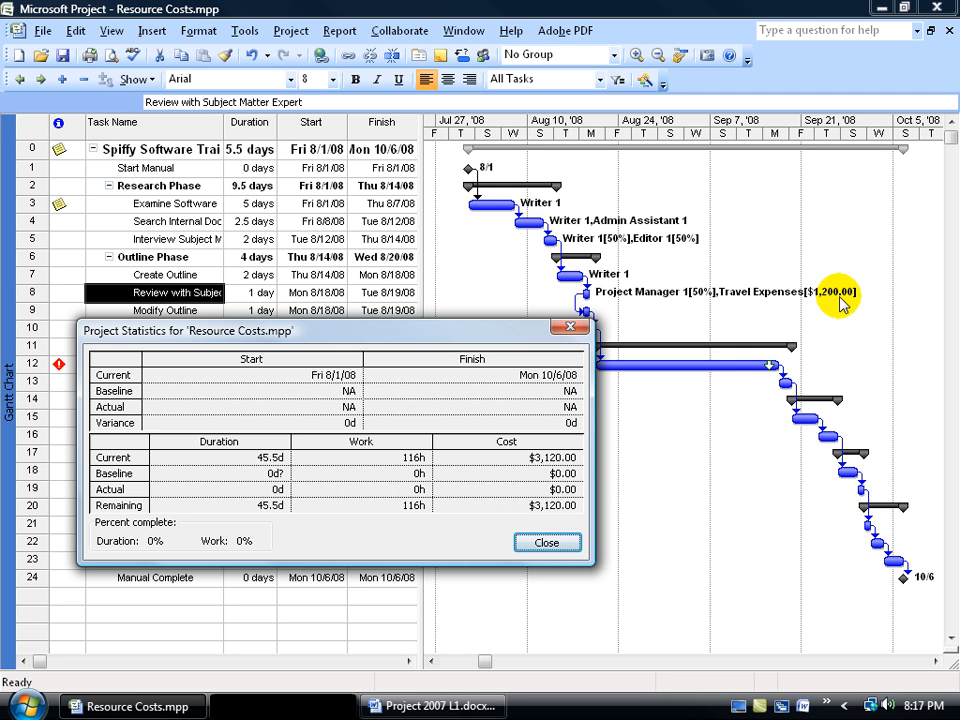
pyautogui.moveTo(625, 245)
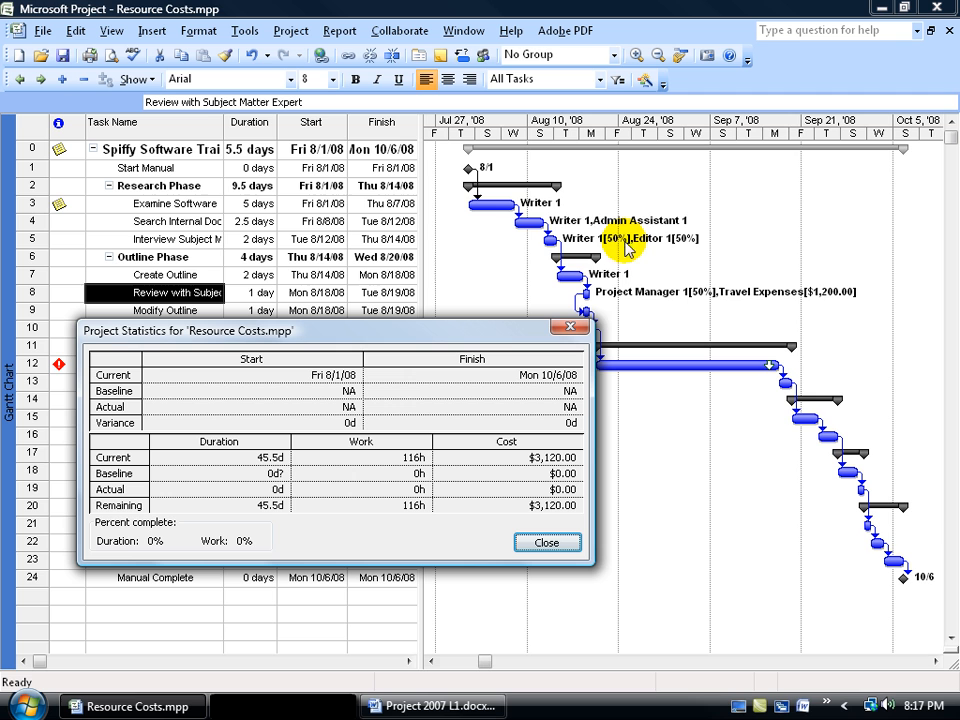
pyautogui.moveTo(565, 222)
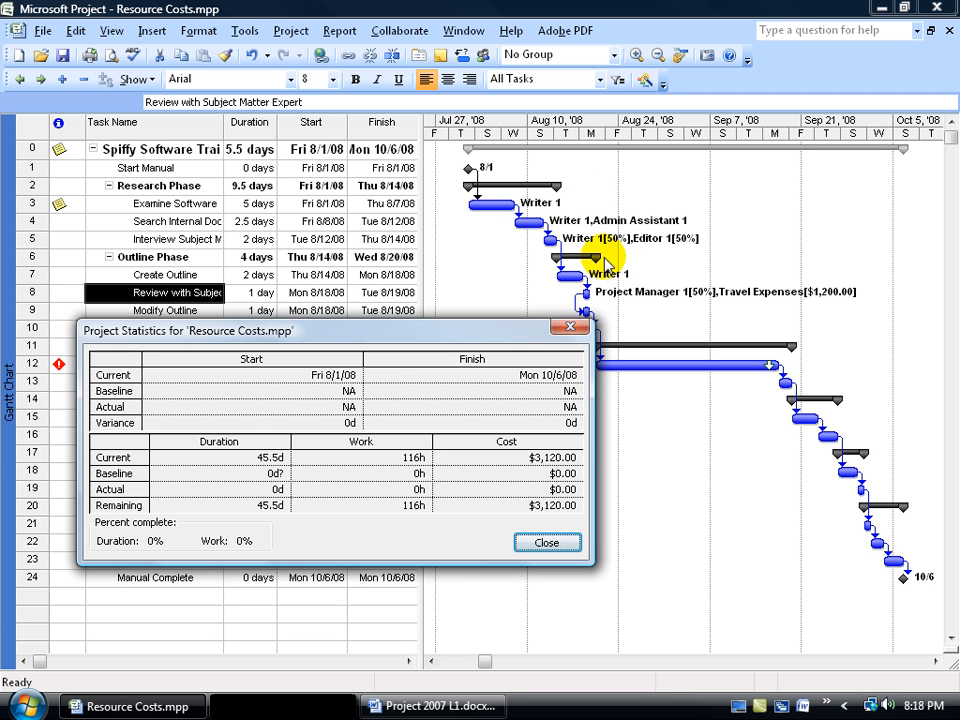
pyautogui.moveTo(648, 252)
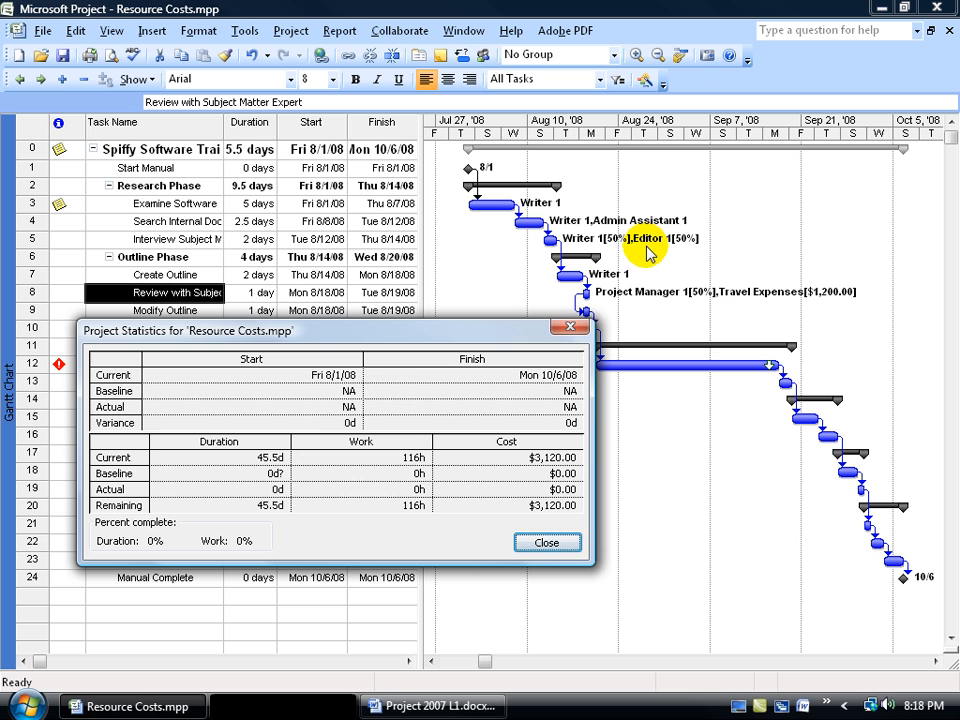
# Step: Close the statistics and assign Travel Expenses to the review task without a cost
pyautogui.click(547, 542)
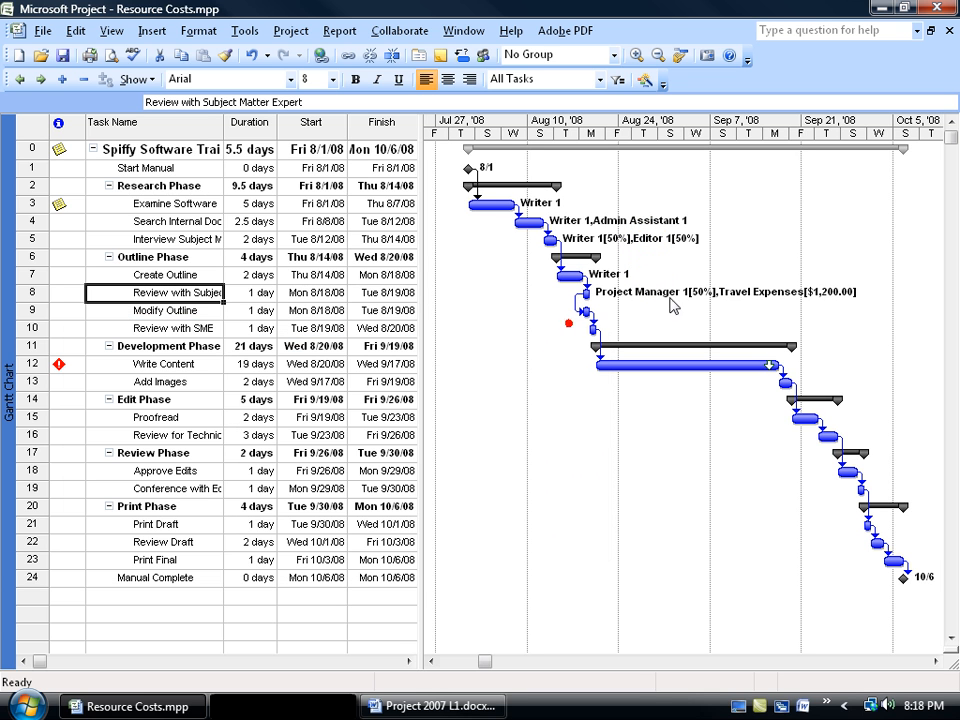
pyautogui.moveTo(713, 258)
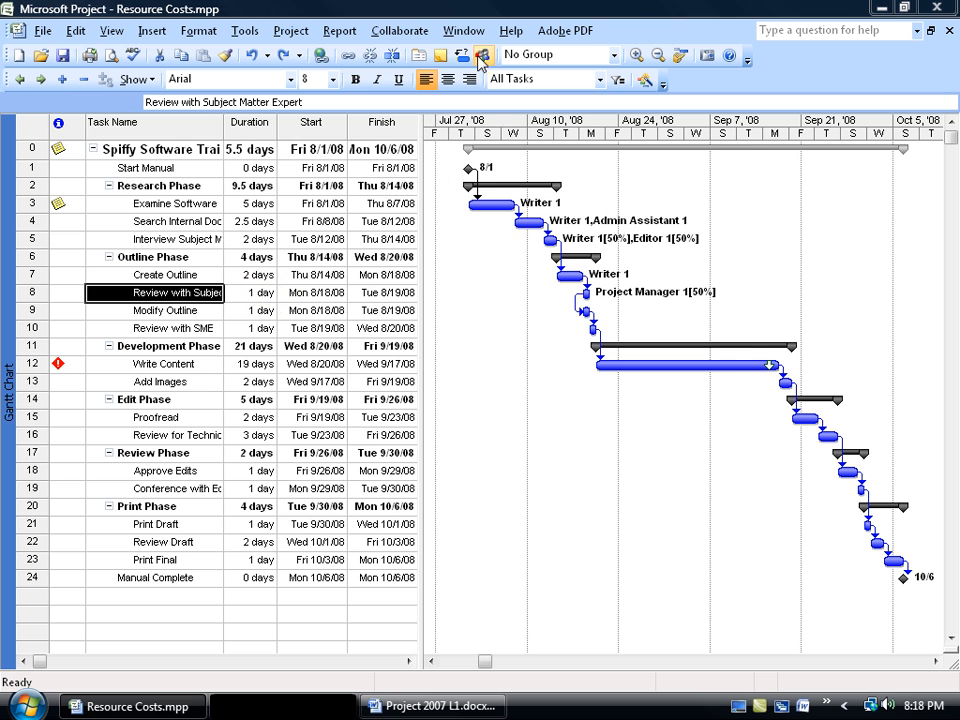
pyautogui.click(482, 55)
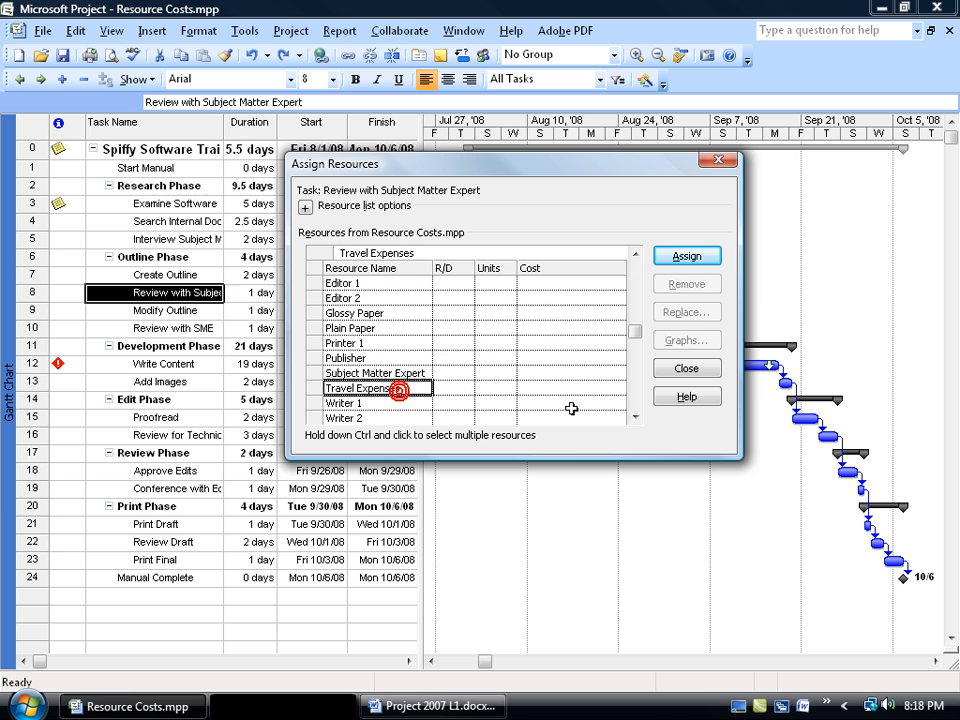
pyautogui.click(686, 368)
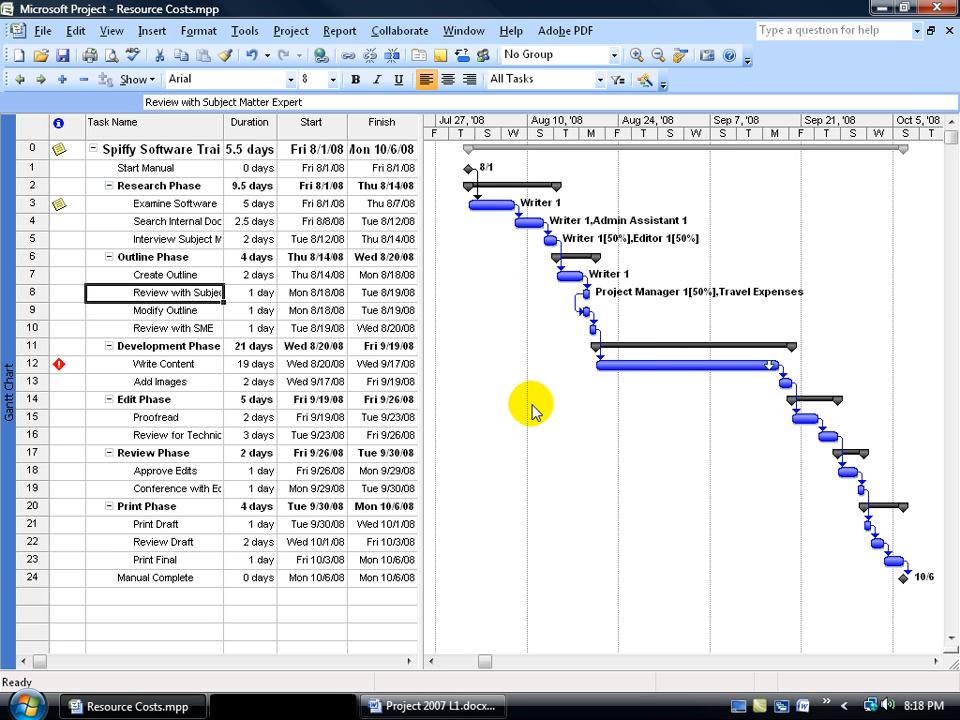
# Step: Enter 1200 as the Travel Expenses cost in the task's Task Information
pyautogui.click(185, 293)
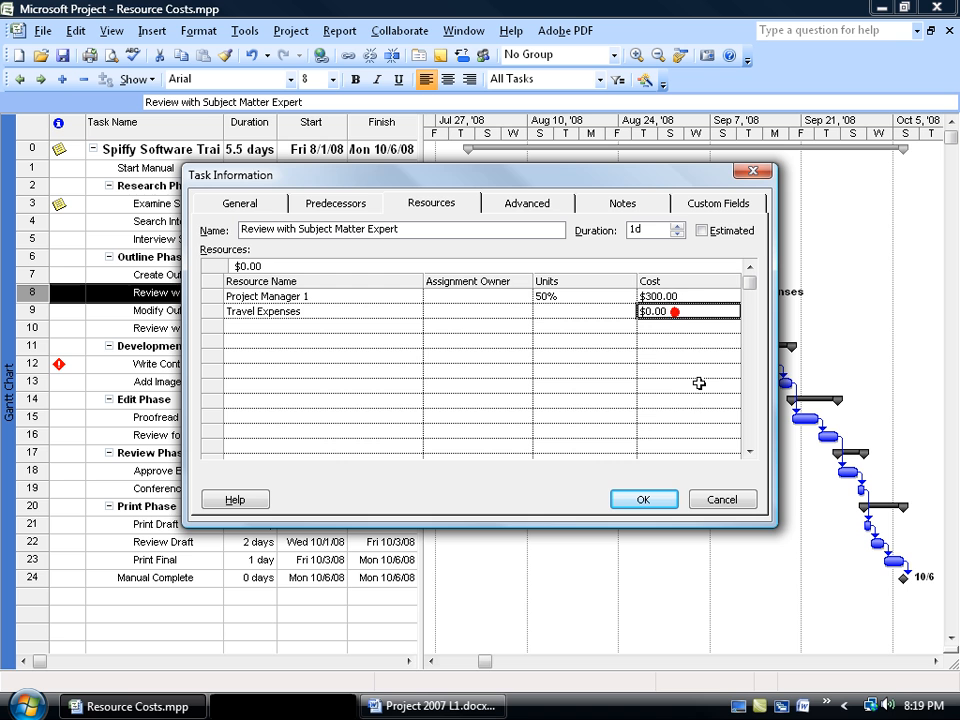
pyautogui.write('1200')
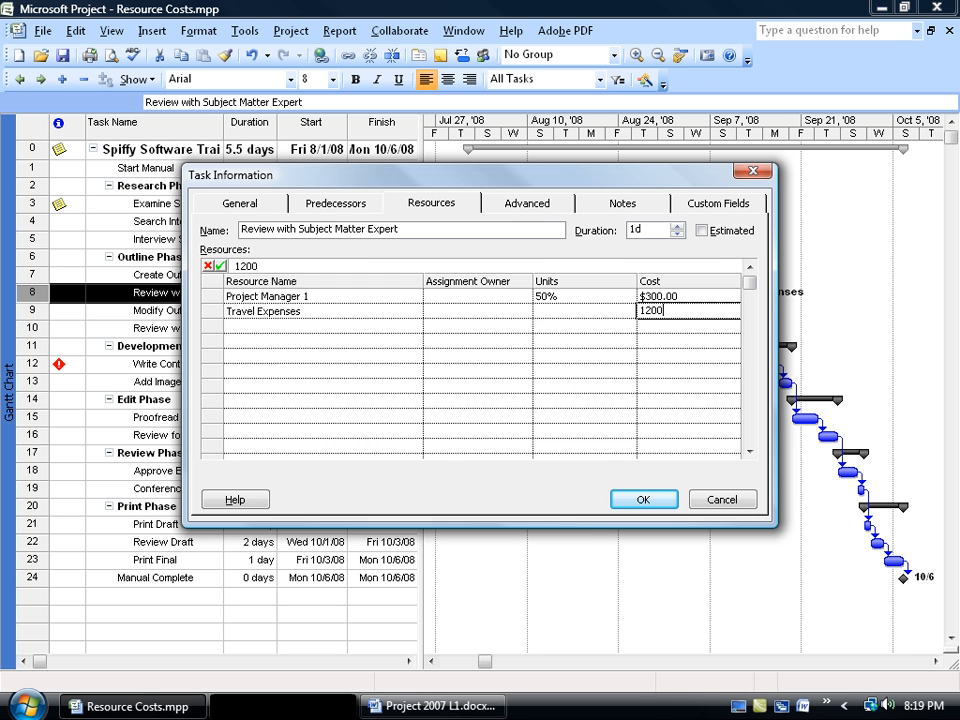
pyautogui.click(643, 499)
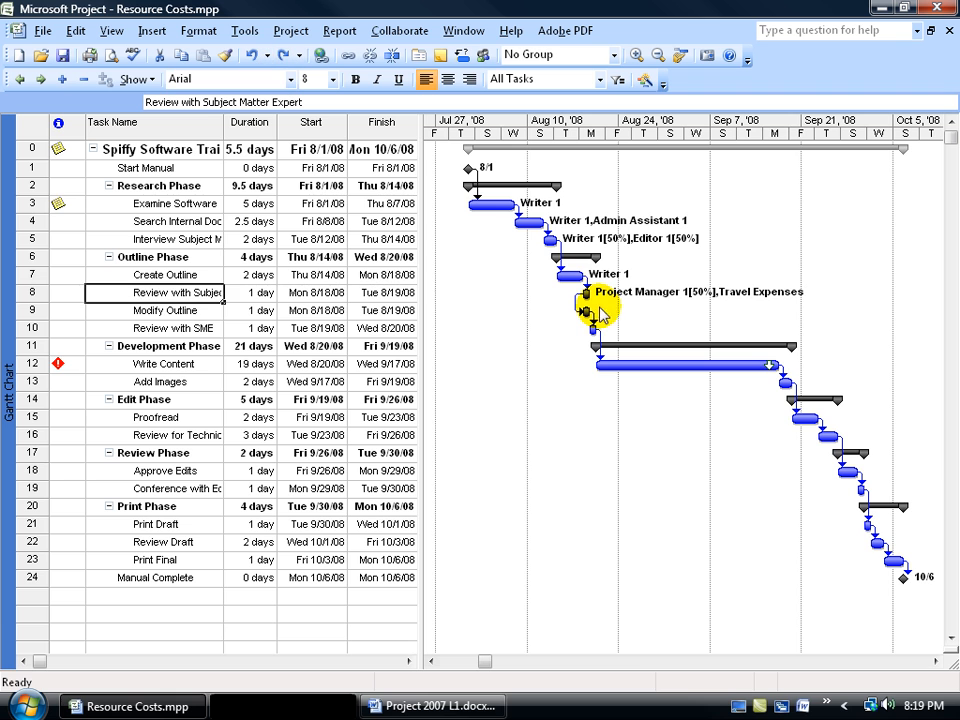
pyautogui.moveTo(740, 310)
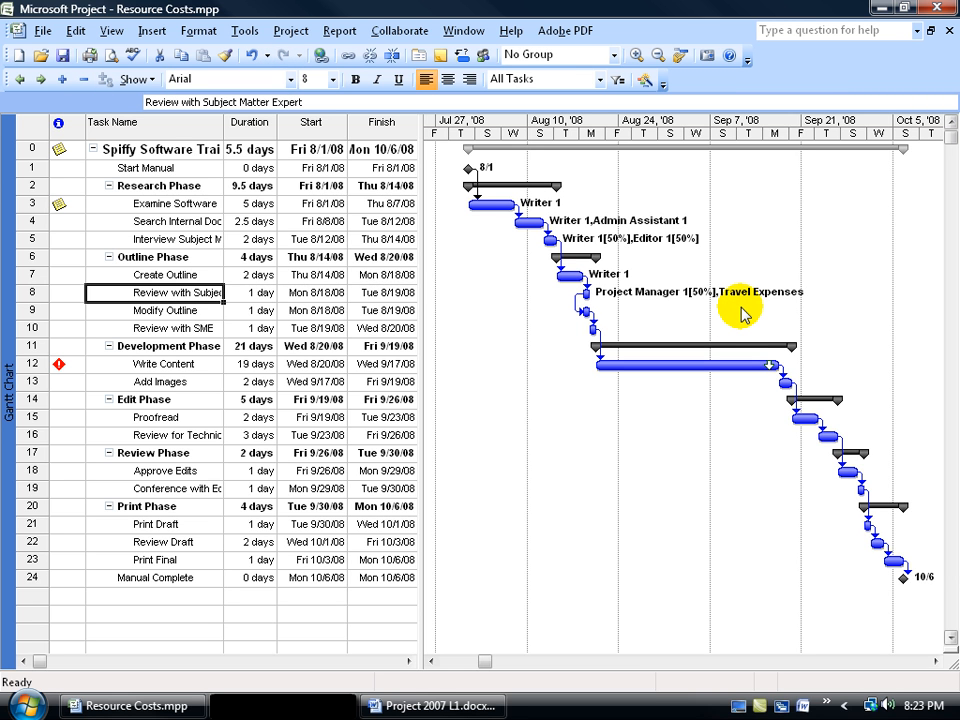
pyautogui.moveTo(785, 315)
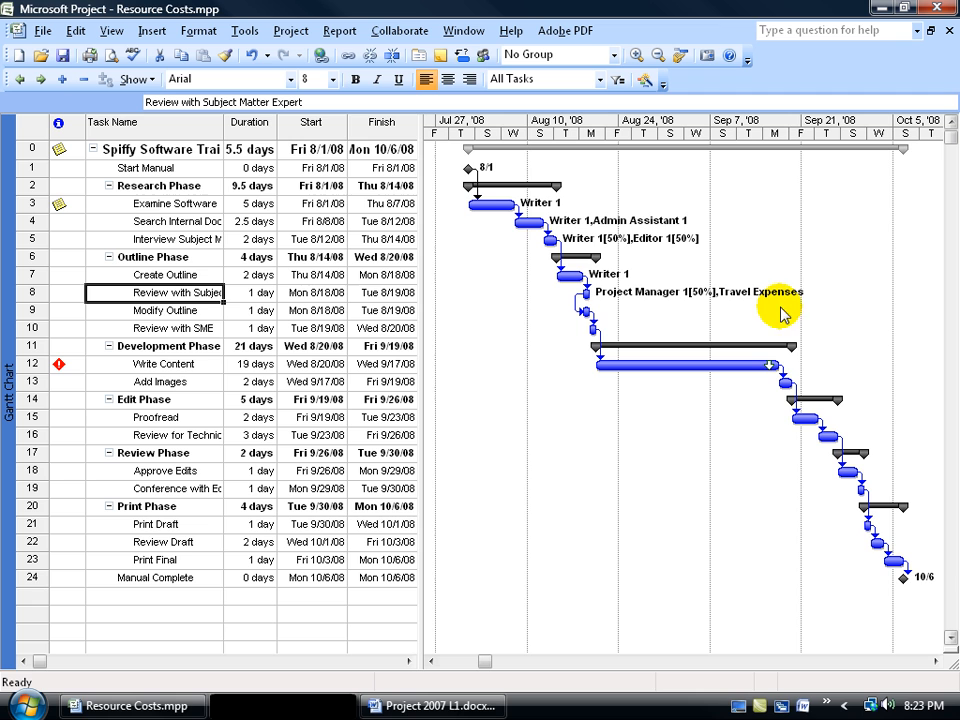
pyautogui.moveTo(820, 315)
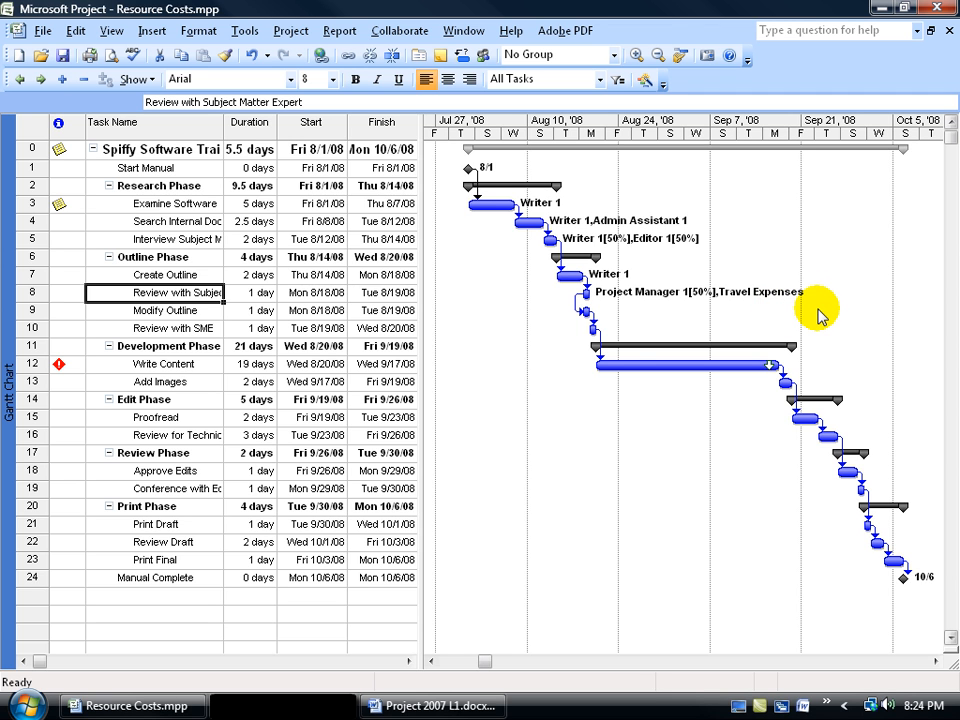
pyautogui.moveTo(465, 350)
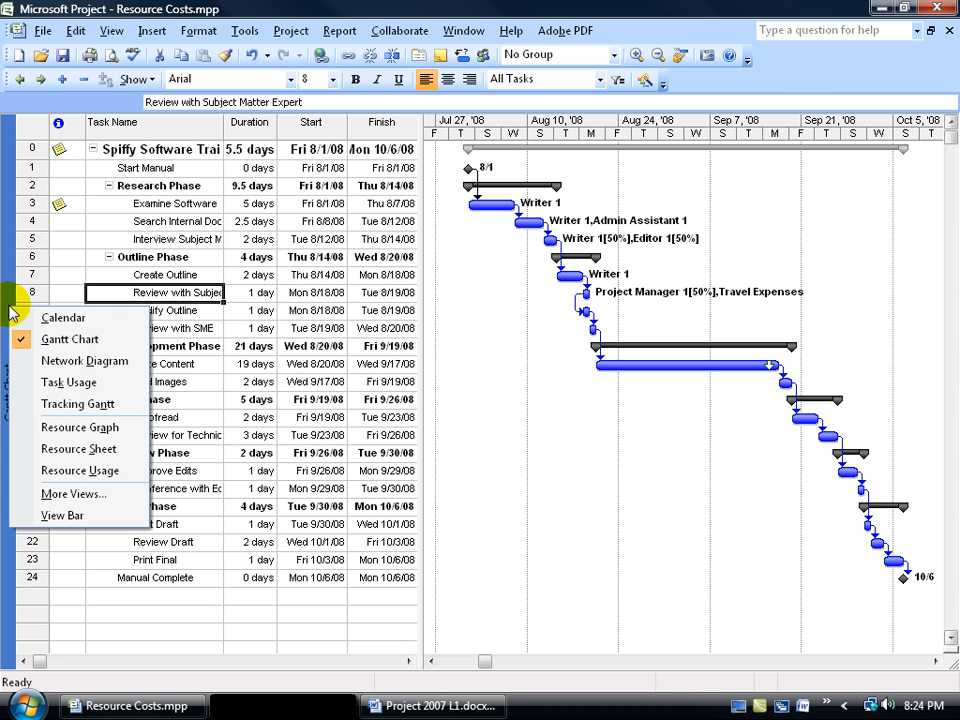
# Step: Switch to Resource Usage and select Travel Expenses' review task assignment
pyautogui.click(80, 470)
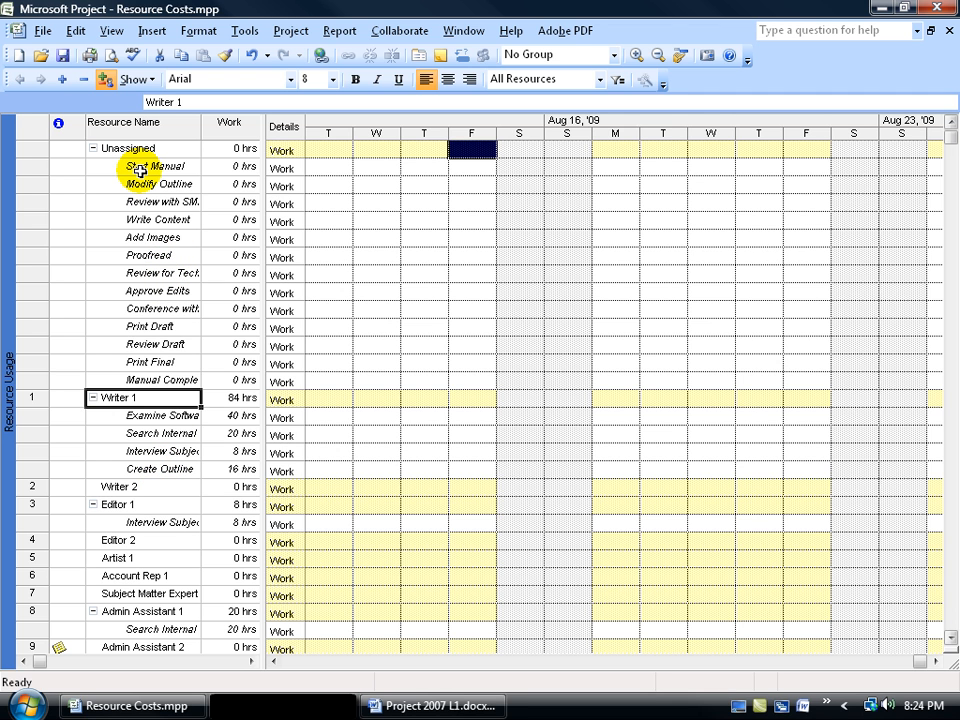
pyautogui.moveTo(150, 326)
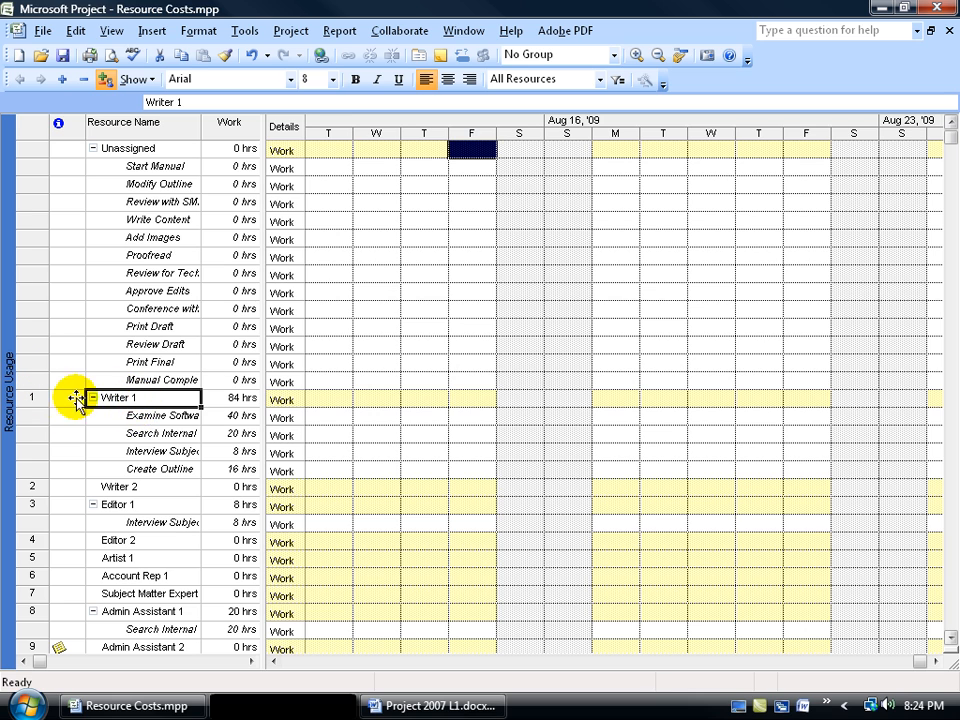
pyautogui.scroll(-3)
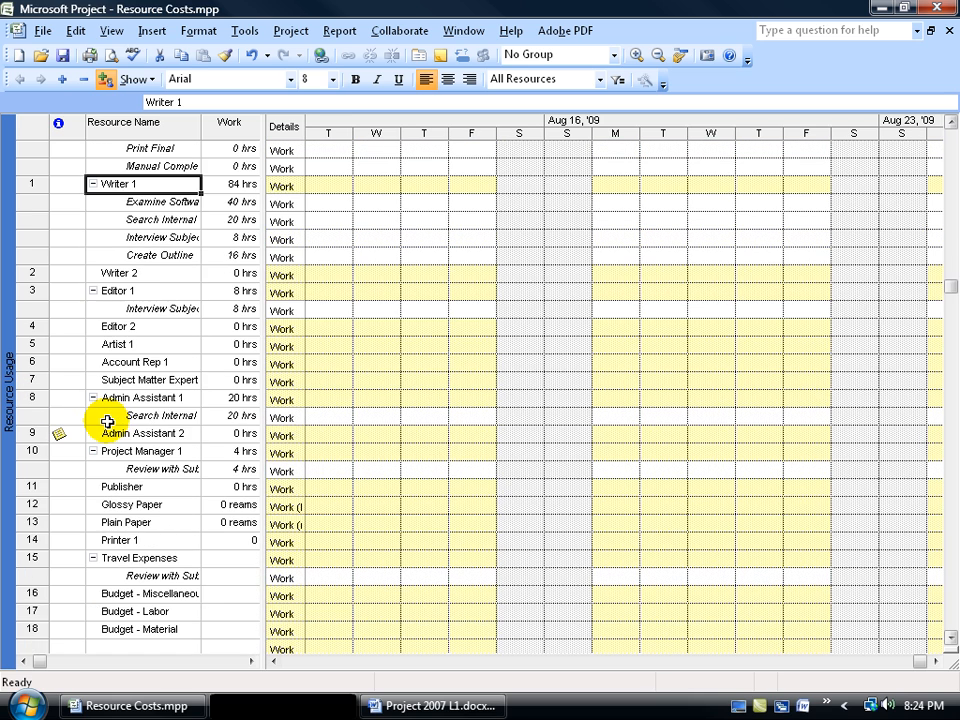
pyautogui.click(138, 557)
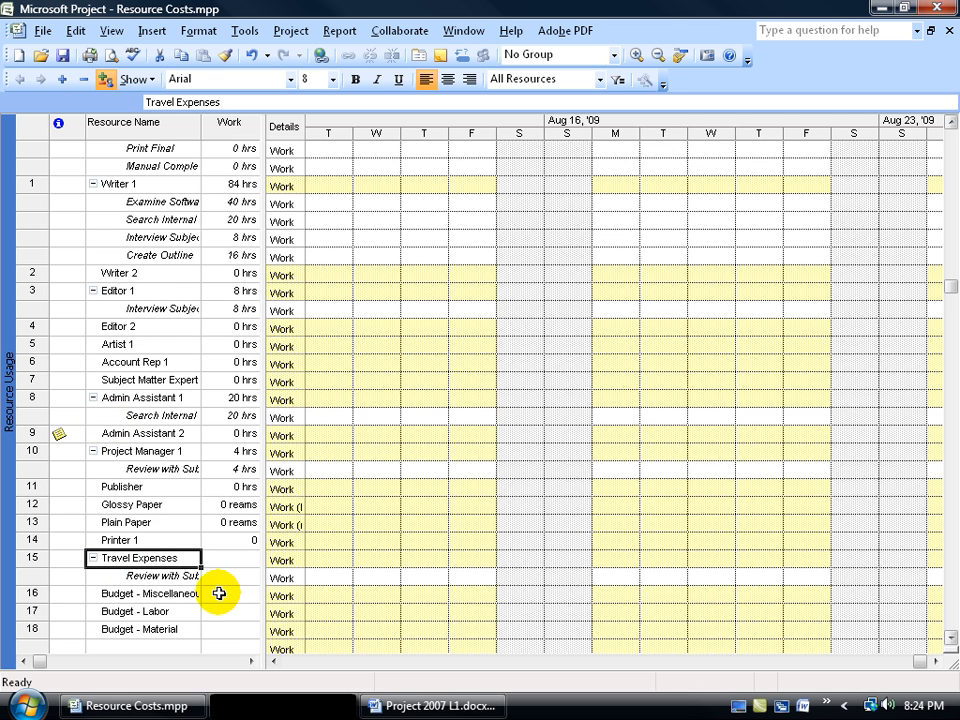
pyautogui.click(145, 576)
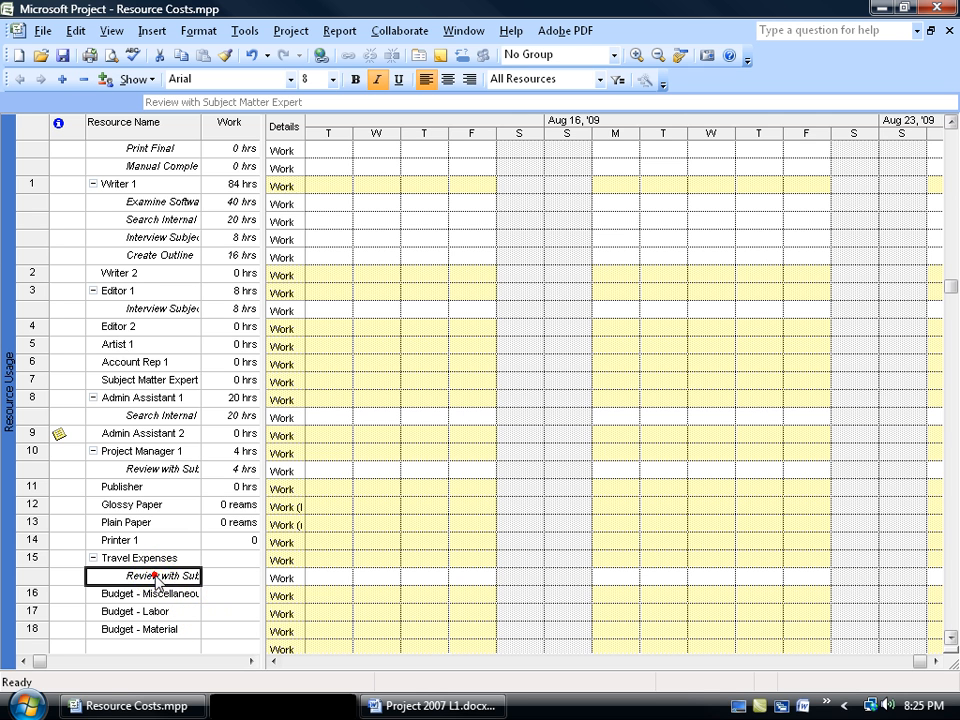
# Step: Enter $1,300.00 as the Travel Expenses assignment cost in Assignment Information
pyautogui.doubleClick(153, 575)
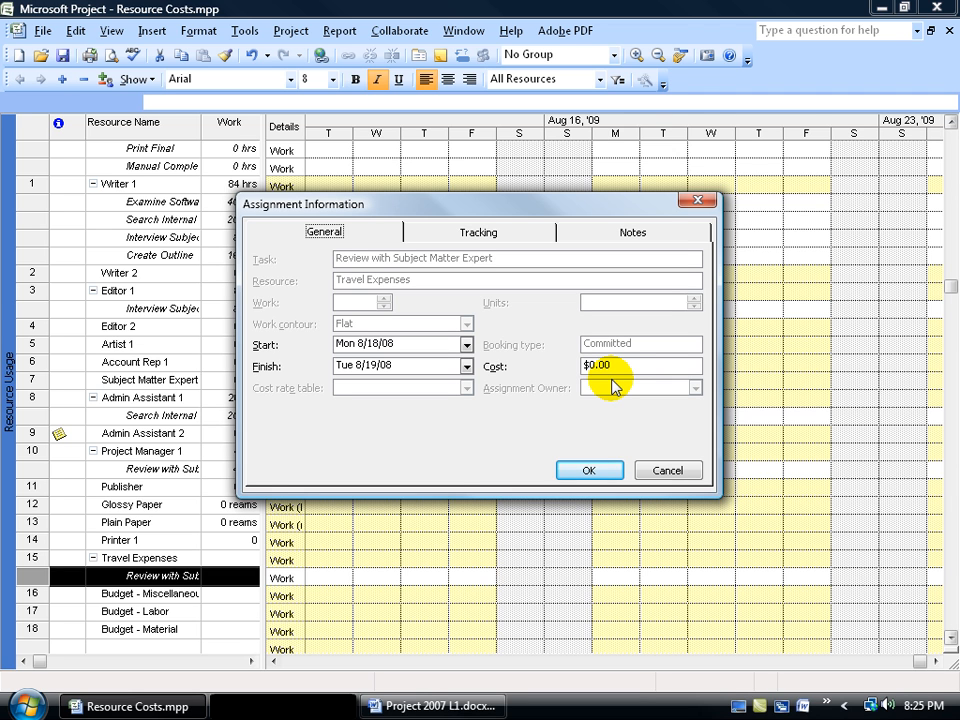
pyautogui.moveTo(228, 357)
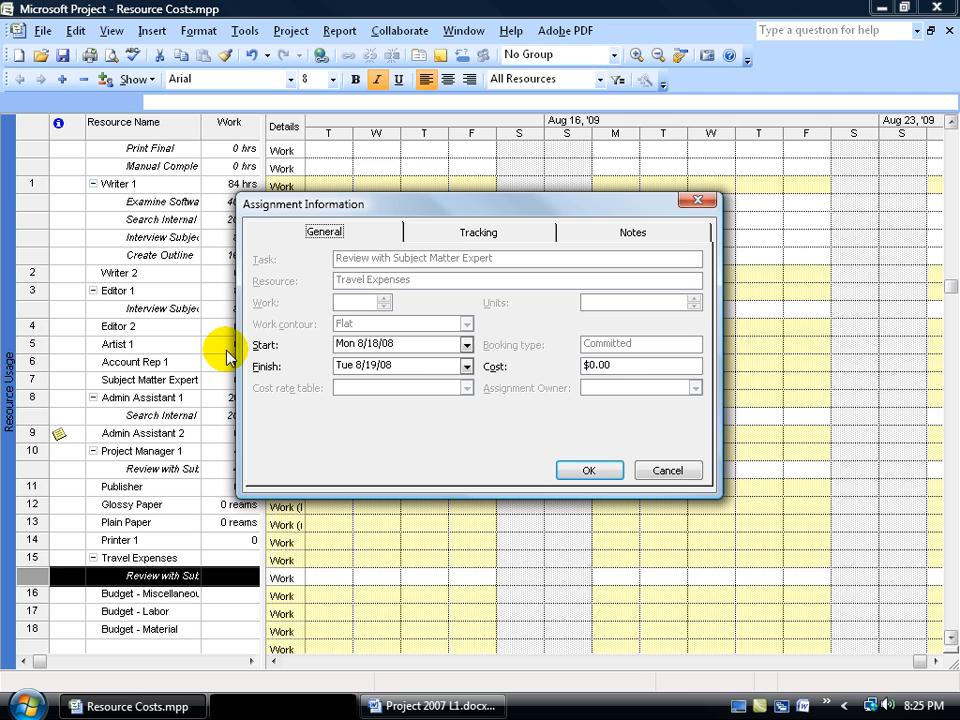
pyautogui.moveTo(172, 315)
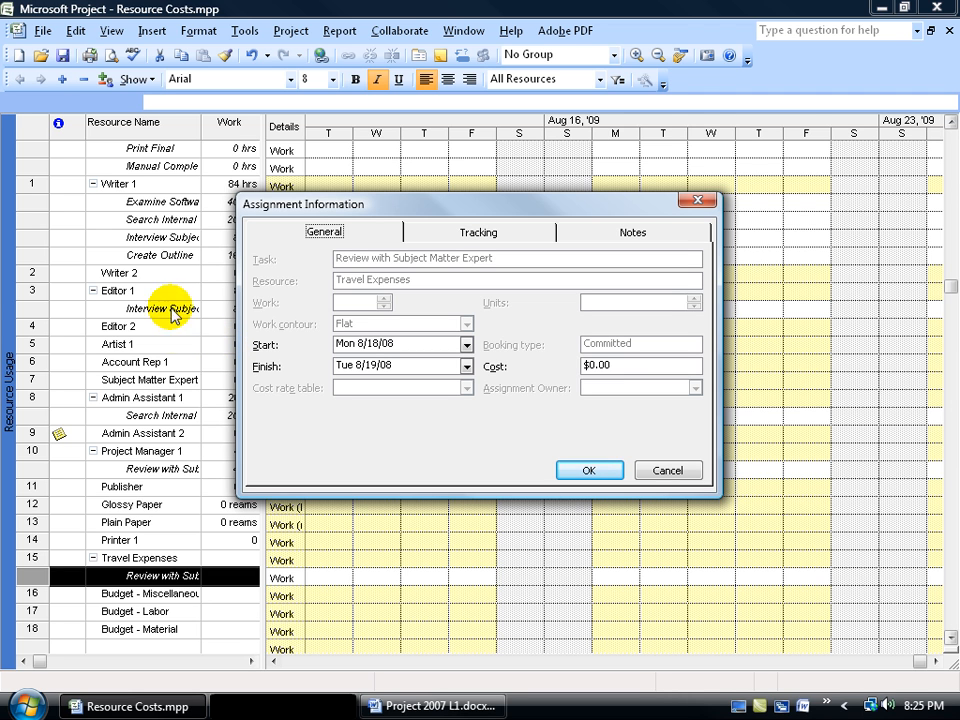
pyautogui.moveTo(175, 338)
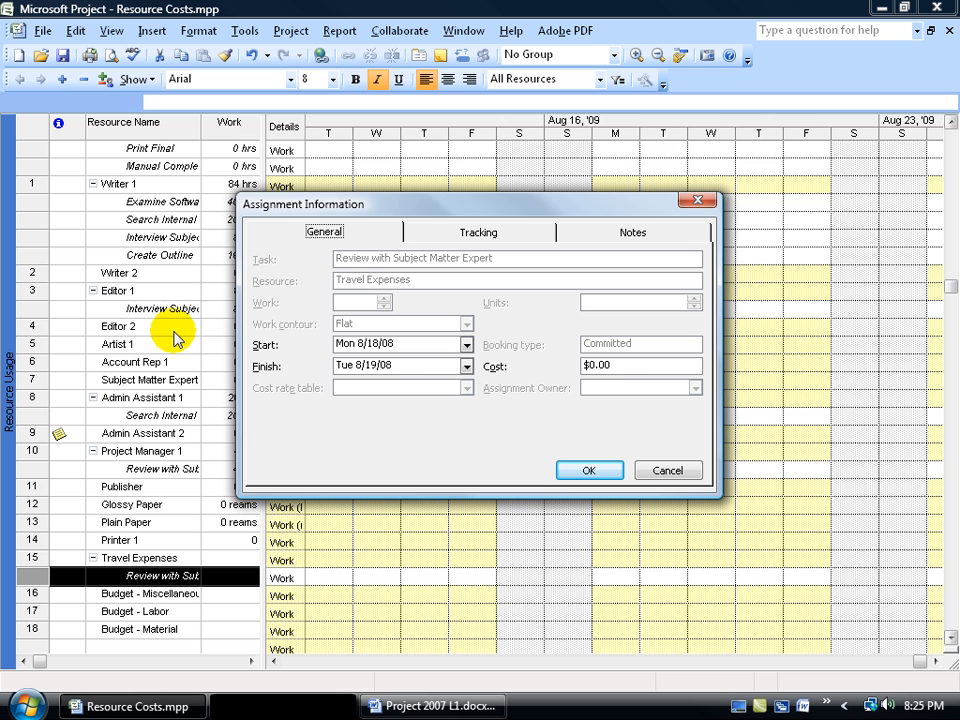
pyautogui.moveTo(638, 232)
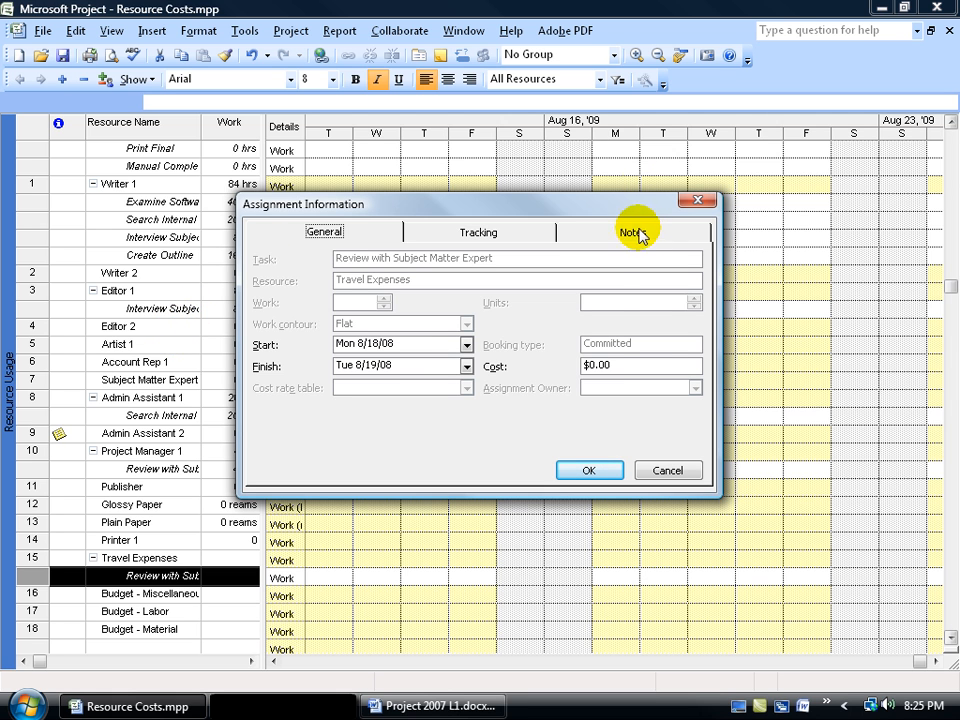
pyautogui.moveTo(185, 268)
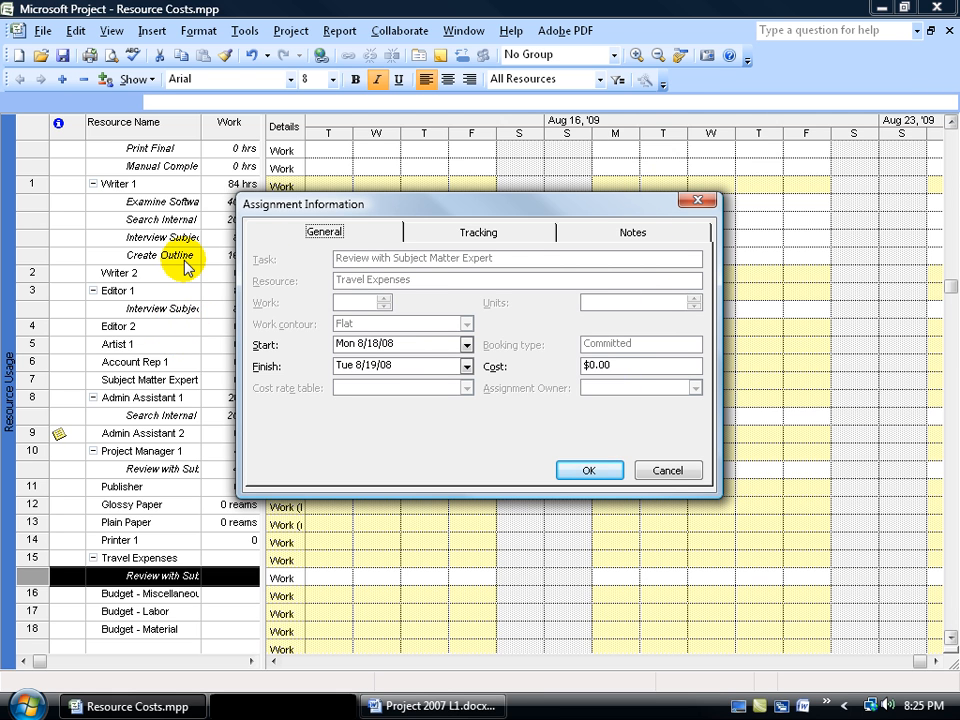
pyautogui.moveTo(672, 428)
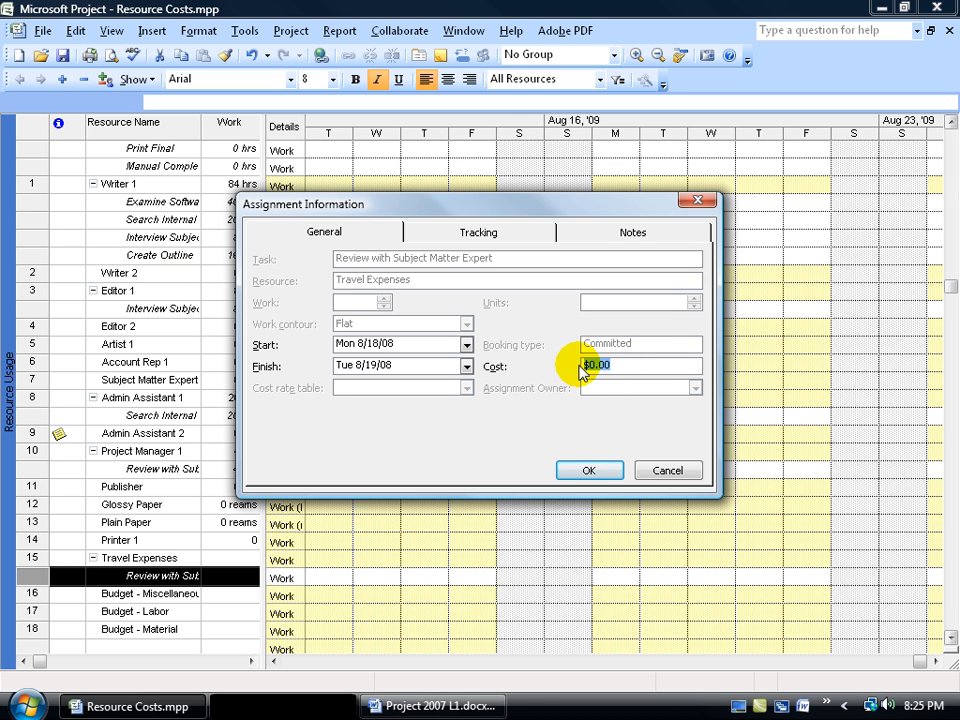
pyautogui.click(589, 470)
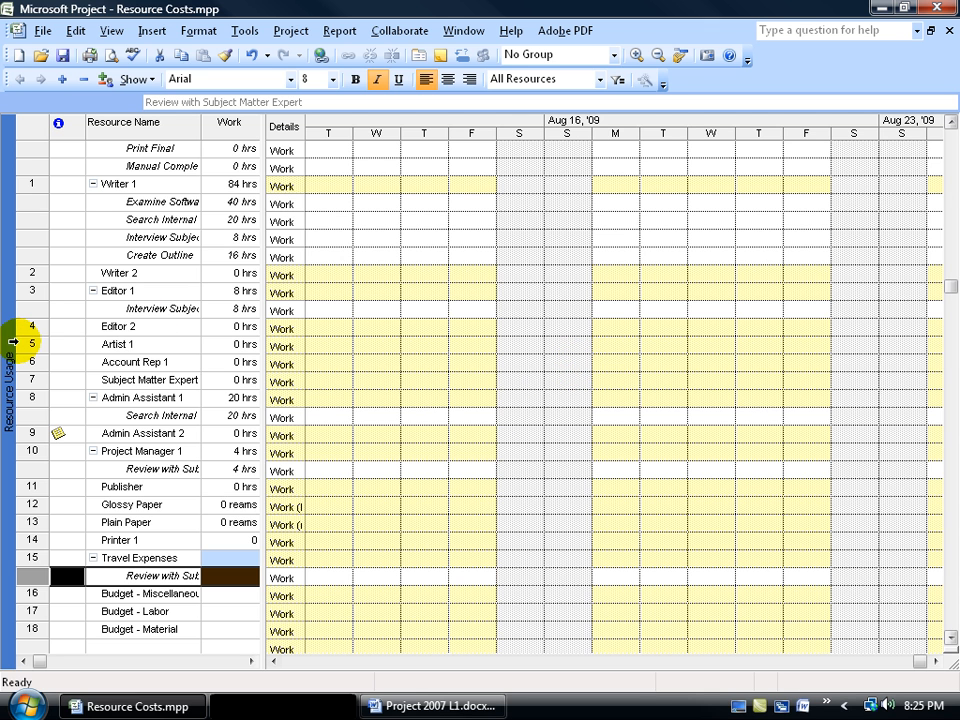
# Step: Switch to the Gantt Chart view to see Travel Expenses[$1,300.00] beside the review bar
pyautogui.click(9, 390)
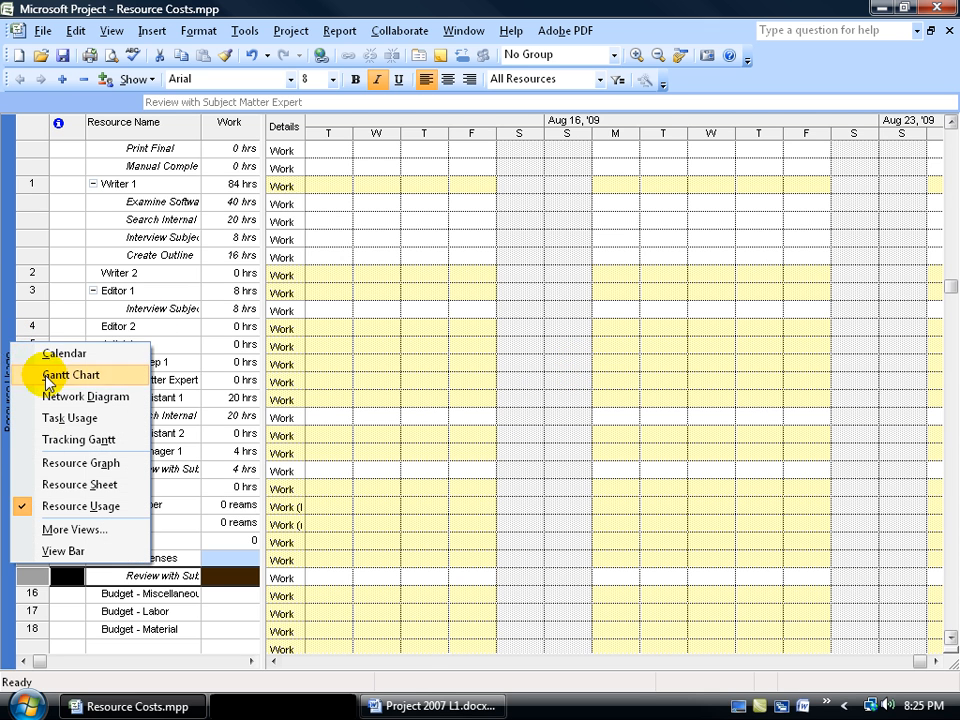
pyautogui.click(71, 374)
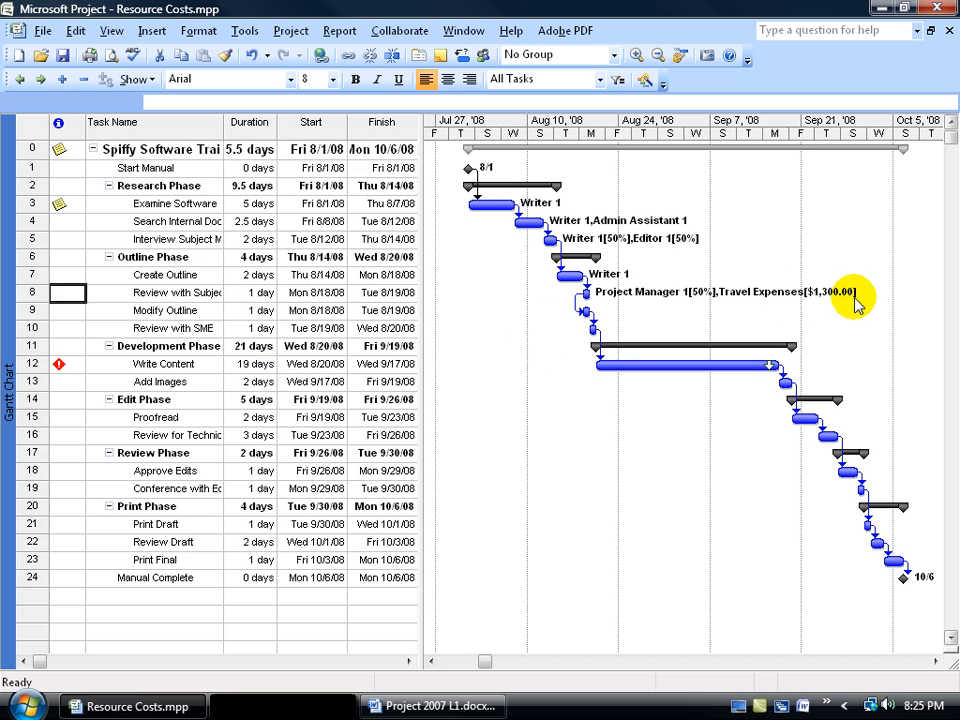